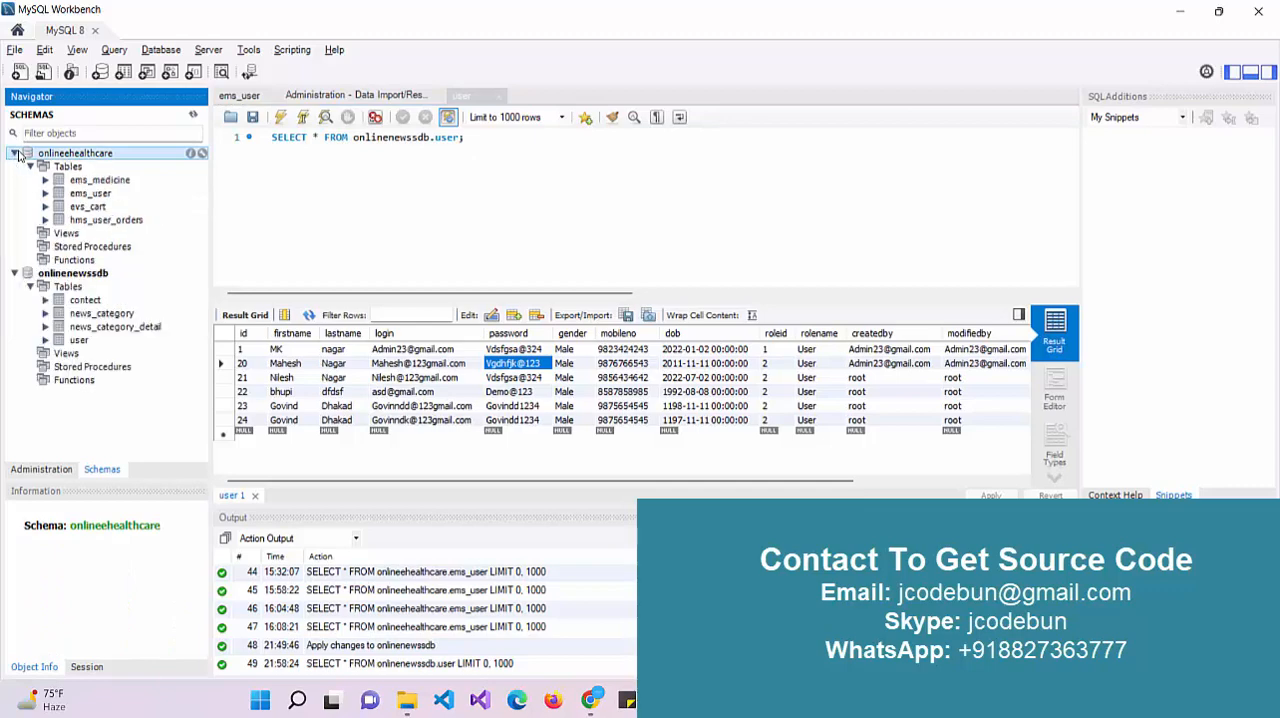
Collapse the onlinehealthcare schema in the Navigator, leaving the onlinenewsdb user records visible.
click(14, 152)
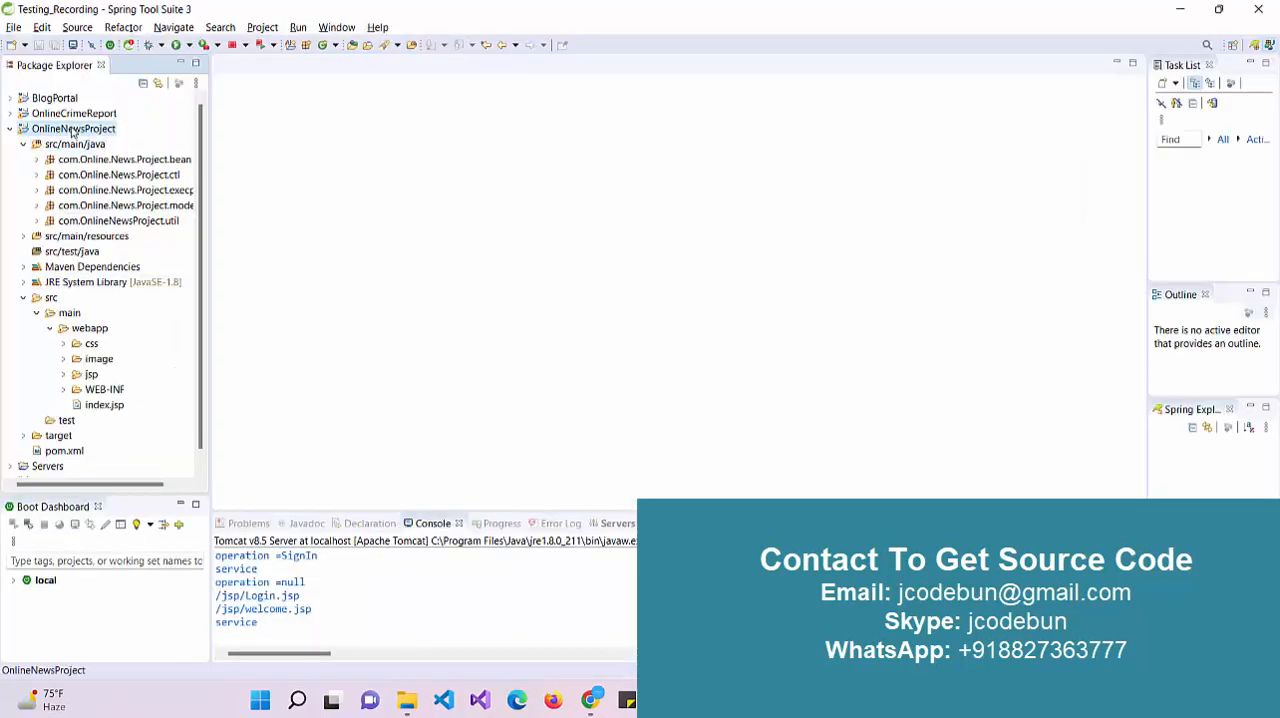
Run OnlineNewsProject on the Tomcat v8.5 server and confirm the server restart.
right_click(73, 128)
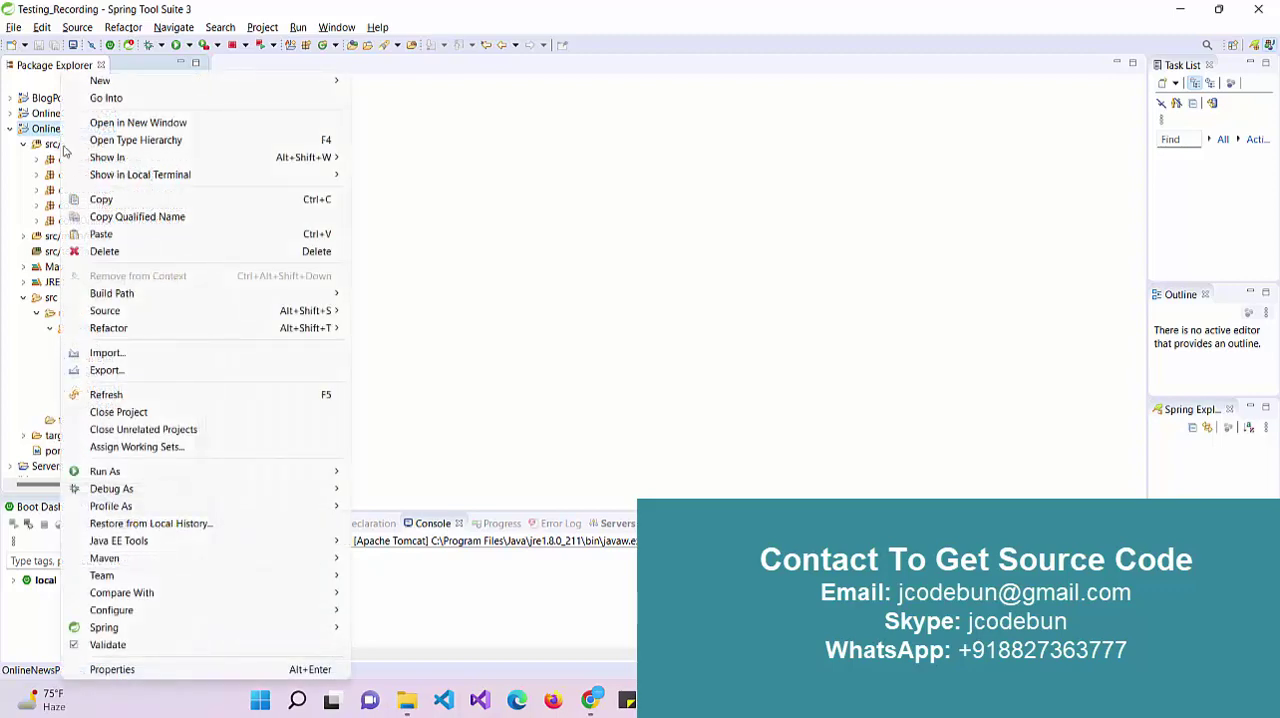
click(105, 470)
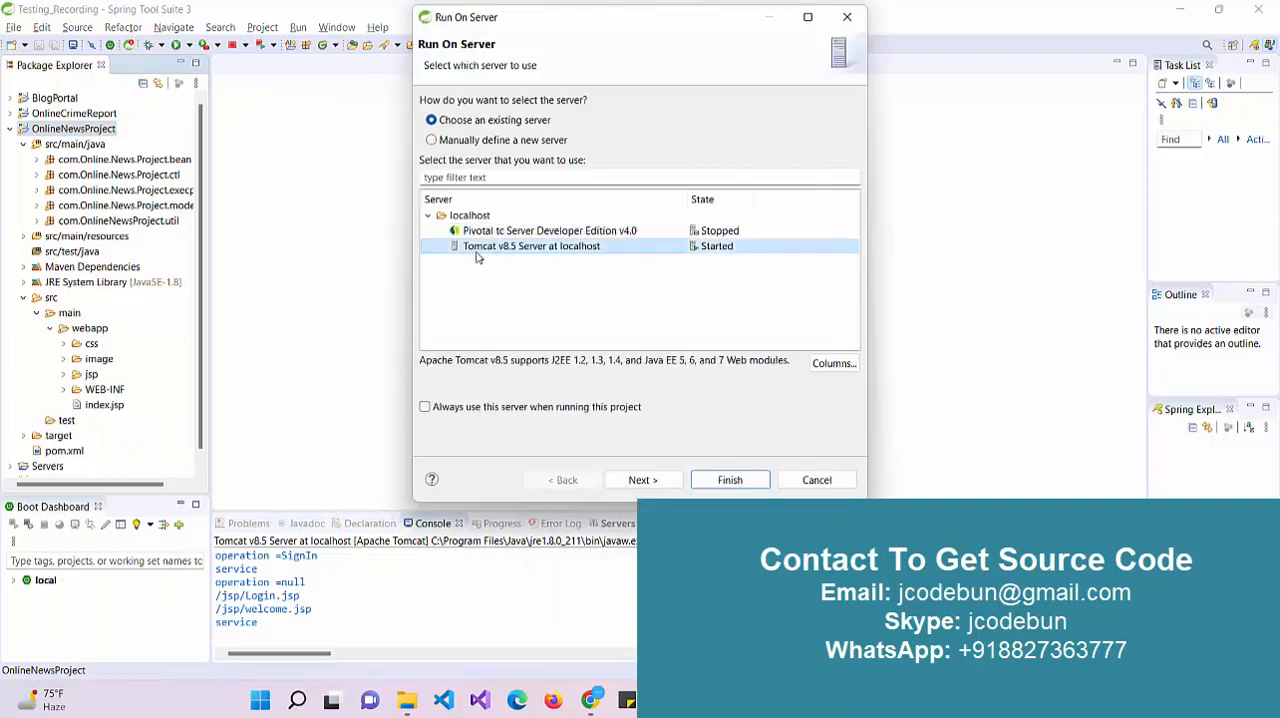
click(643, 479)
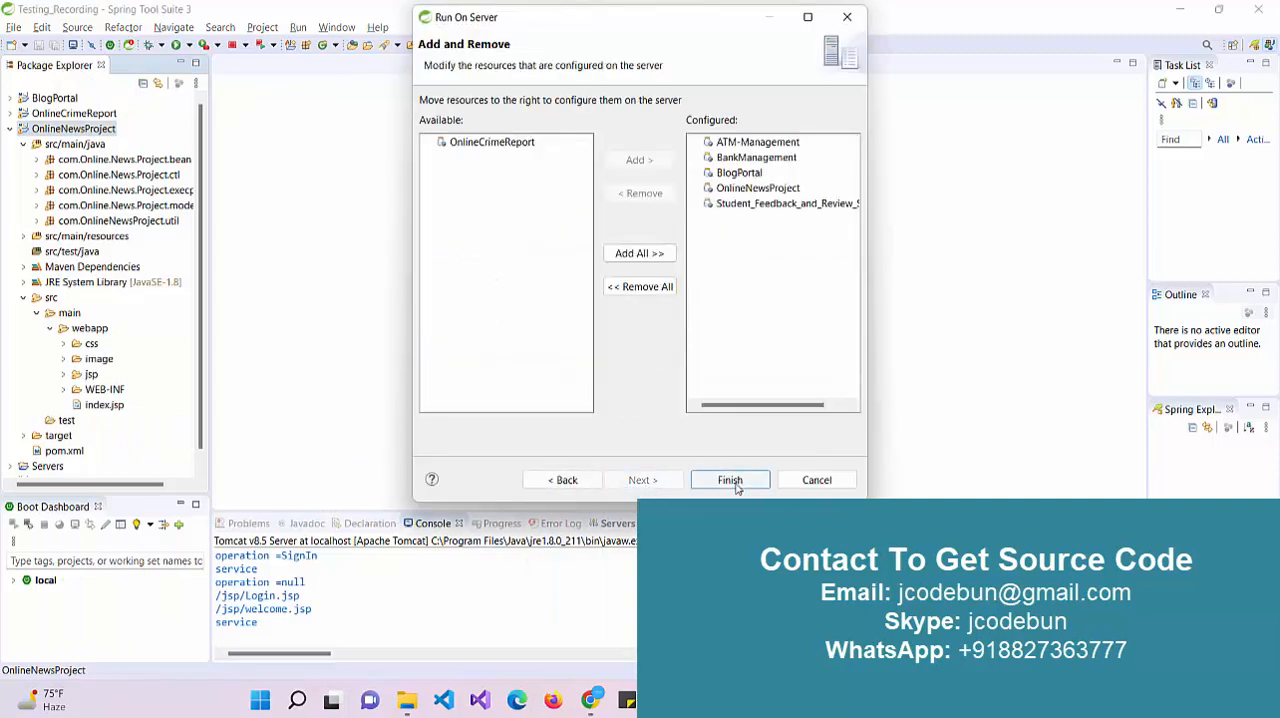
click(729, 479)
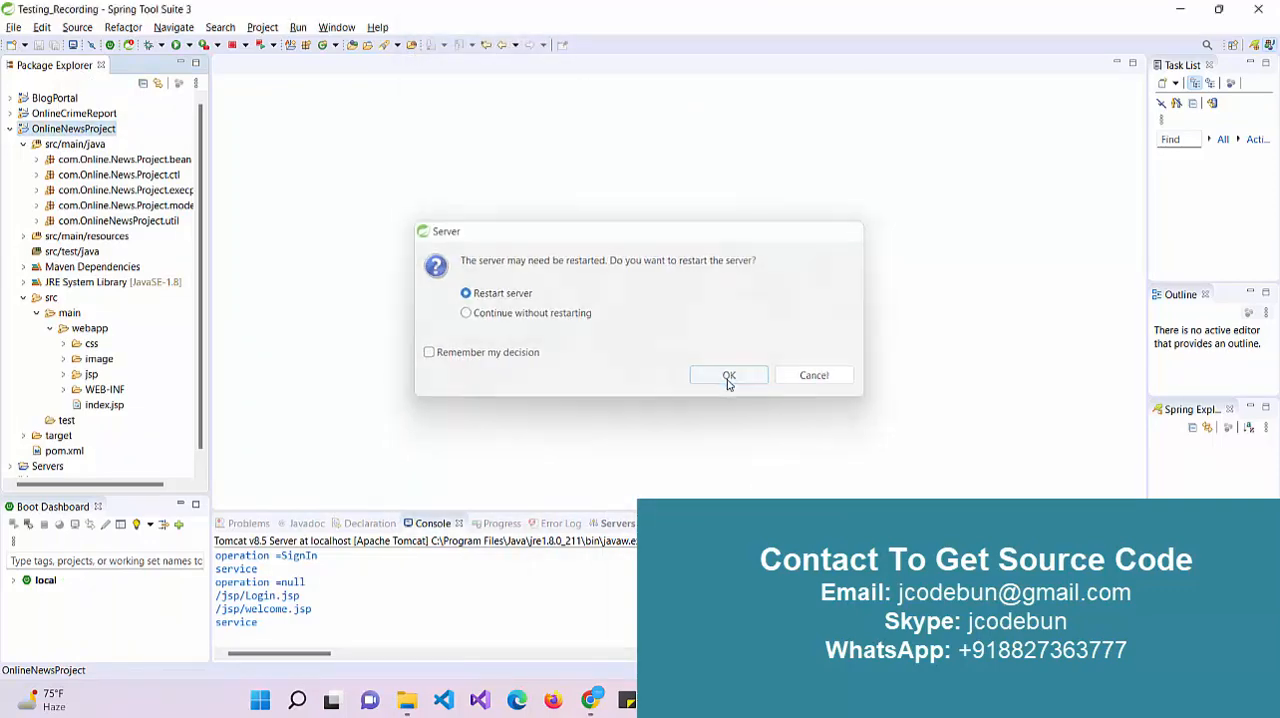
click(728, 375)
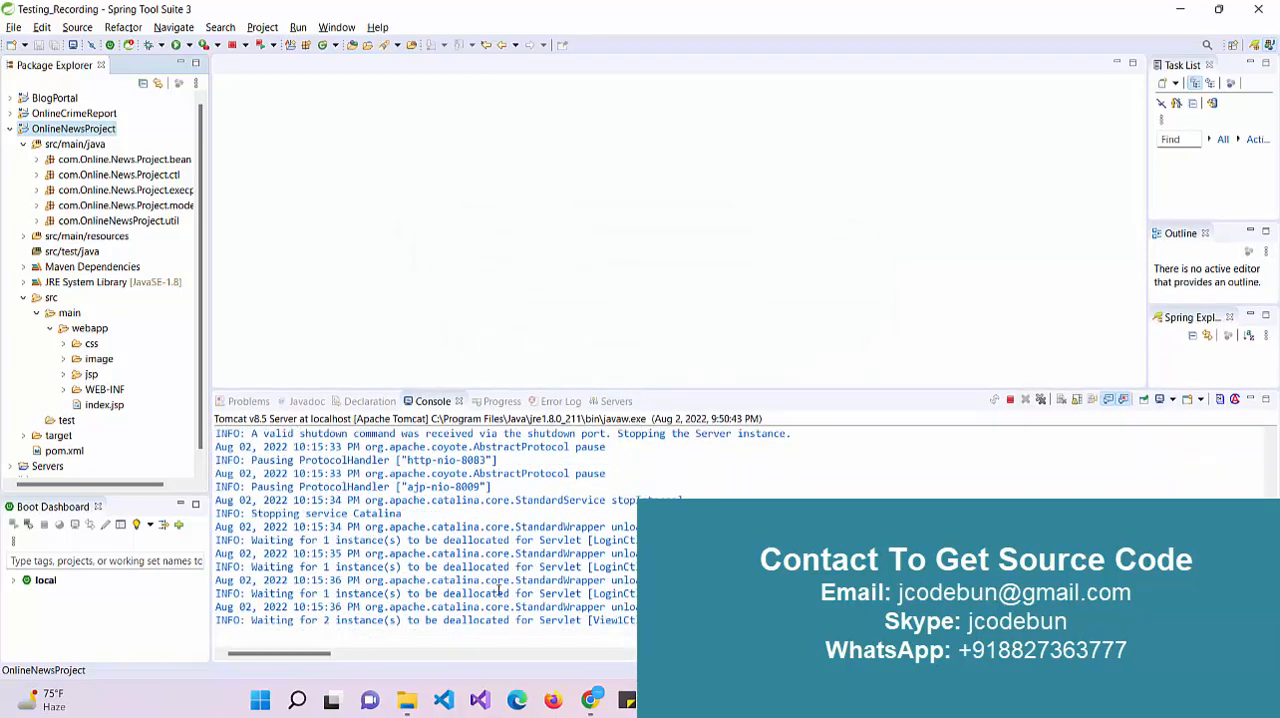
click(602, 401)
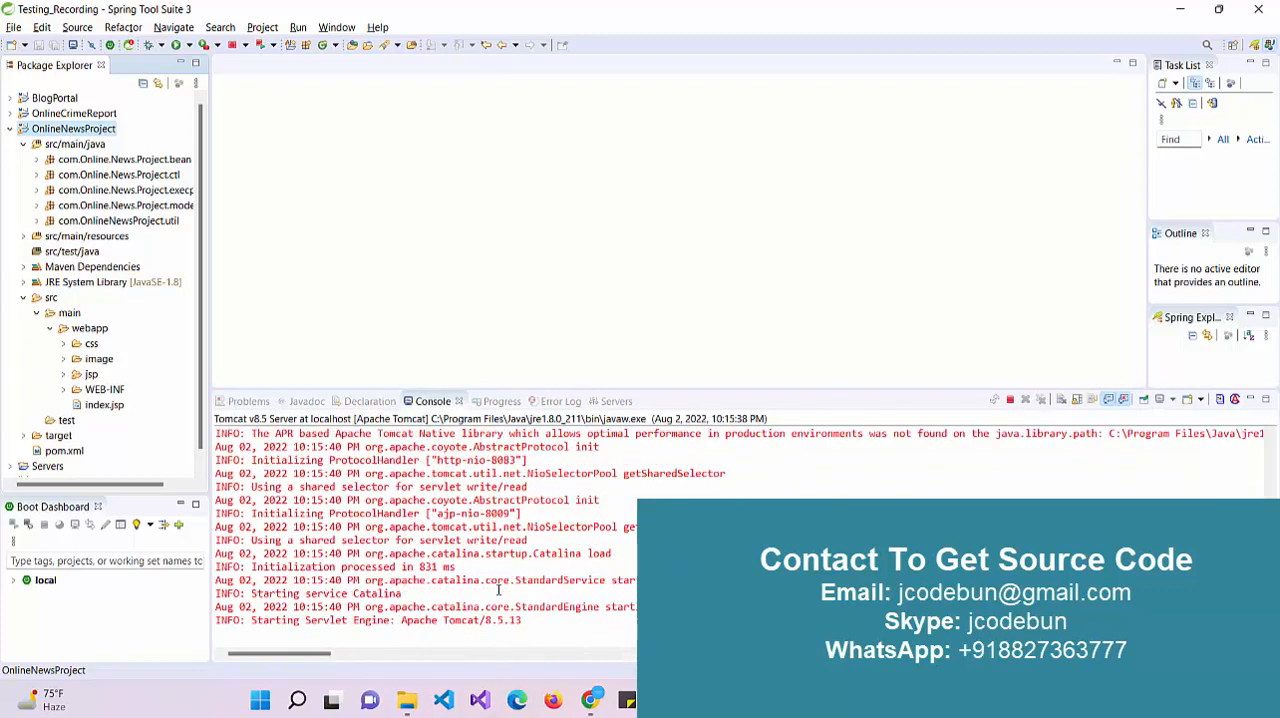
Scroll through the portal's welcome page and go to the View News article list.
scroll(down, 3)
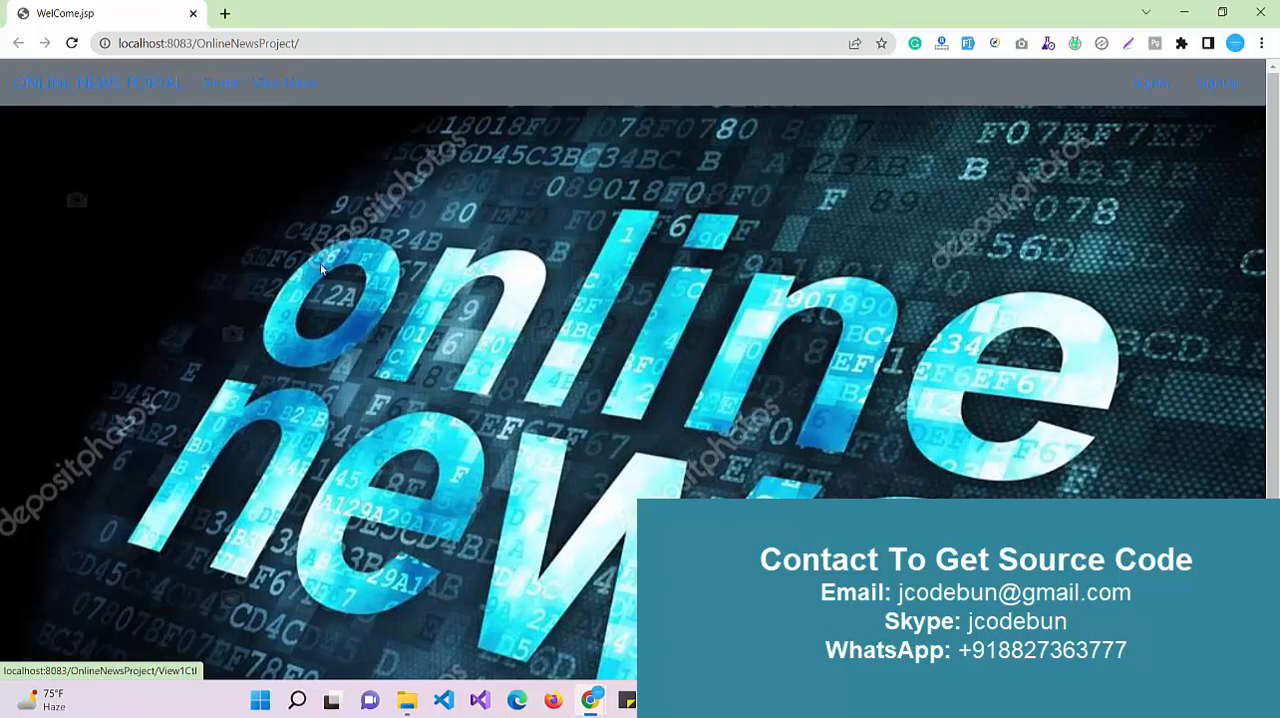
scroll(down, 3)
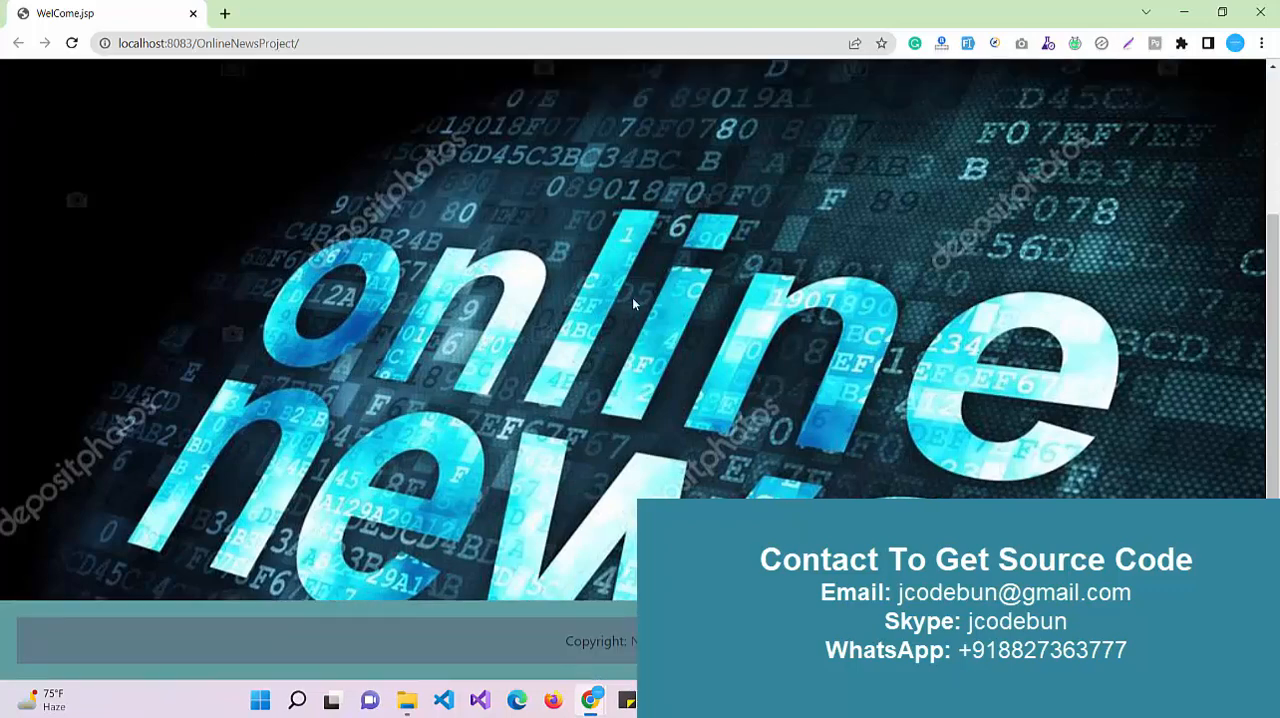
mouse_move(606, 365)
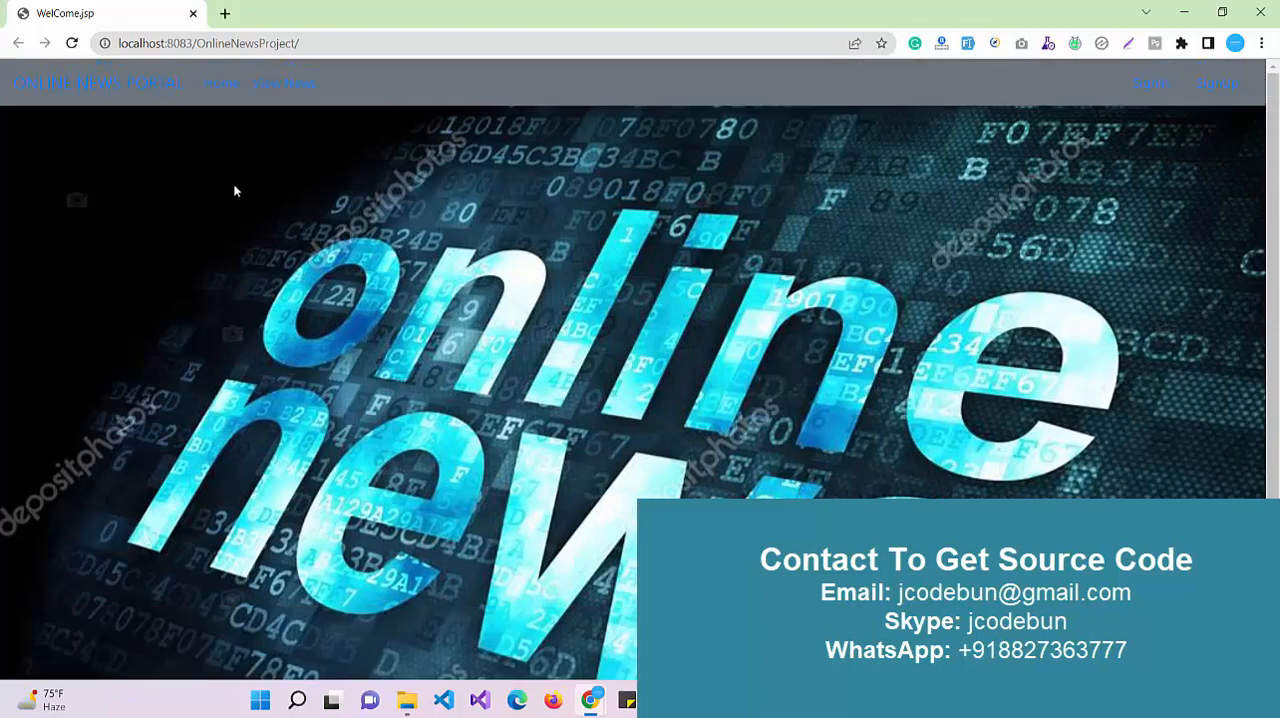
mouse_move(287, 83)
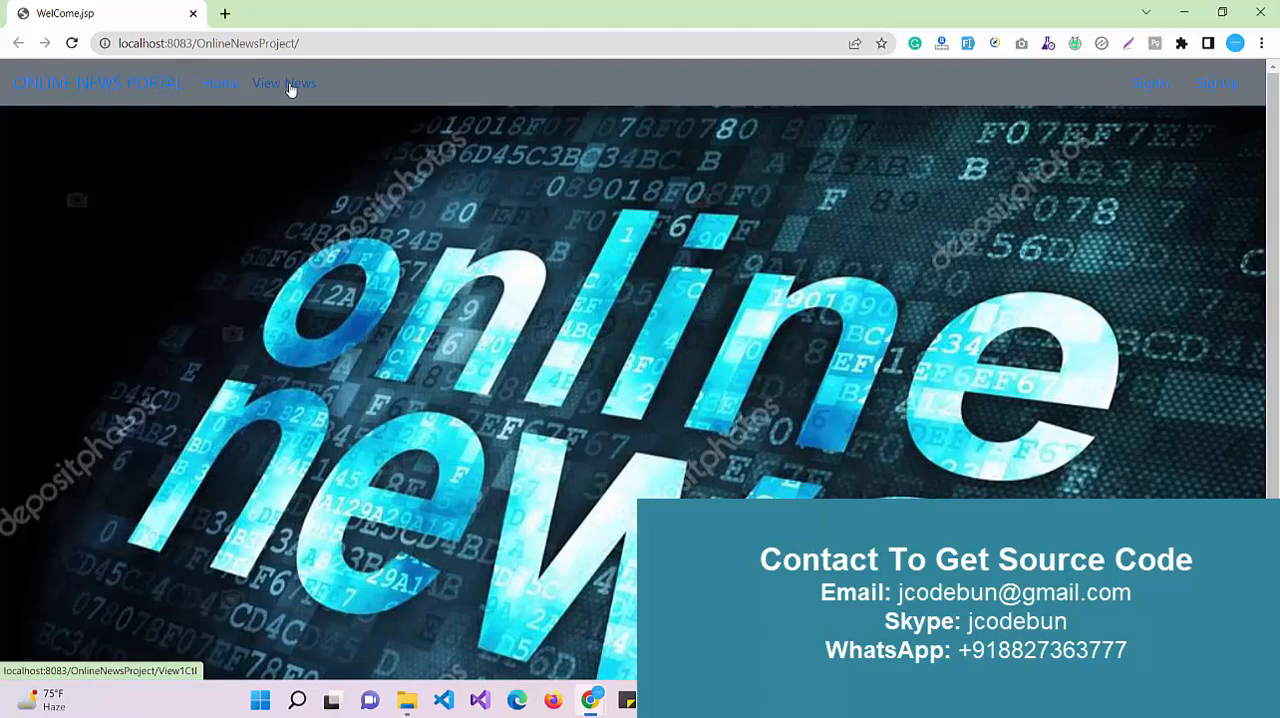
click(221, 82)
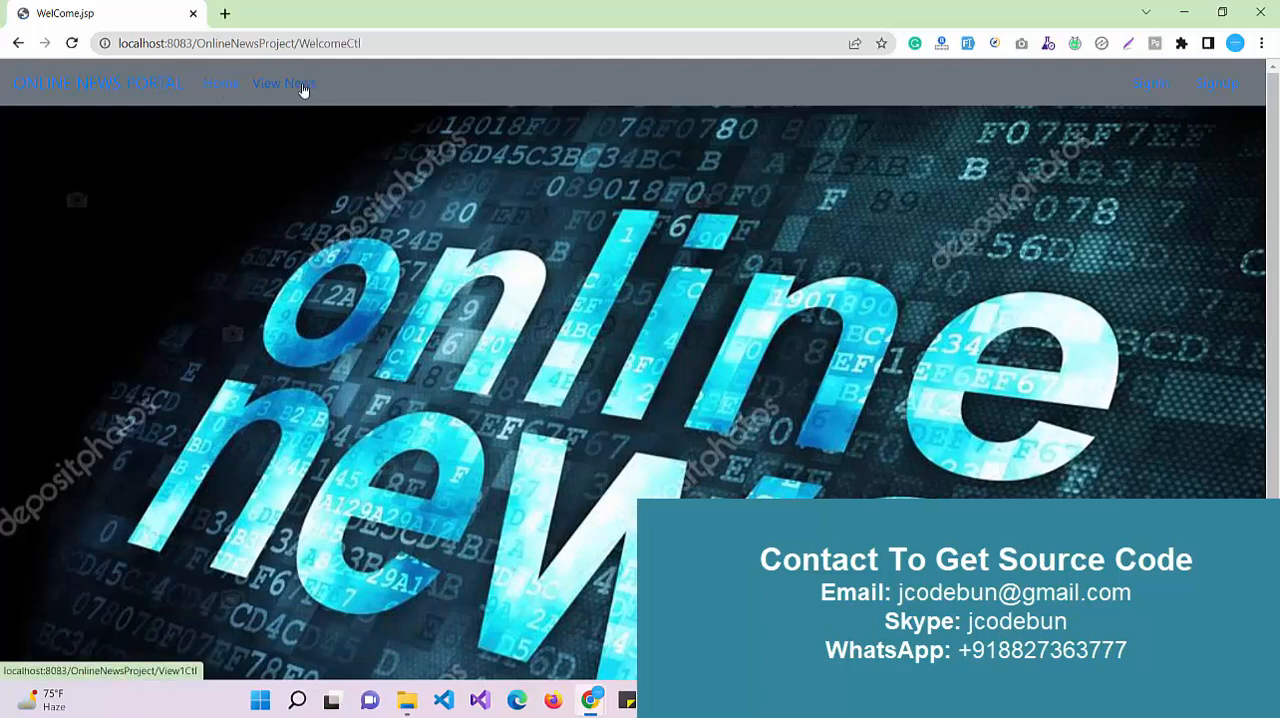
click(282, 84)
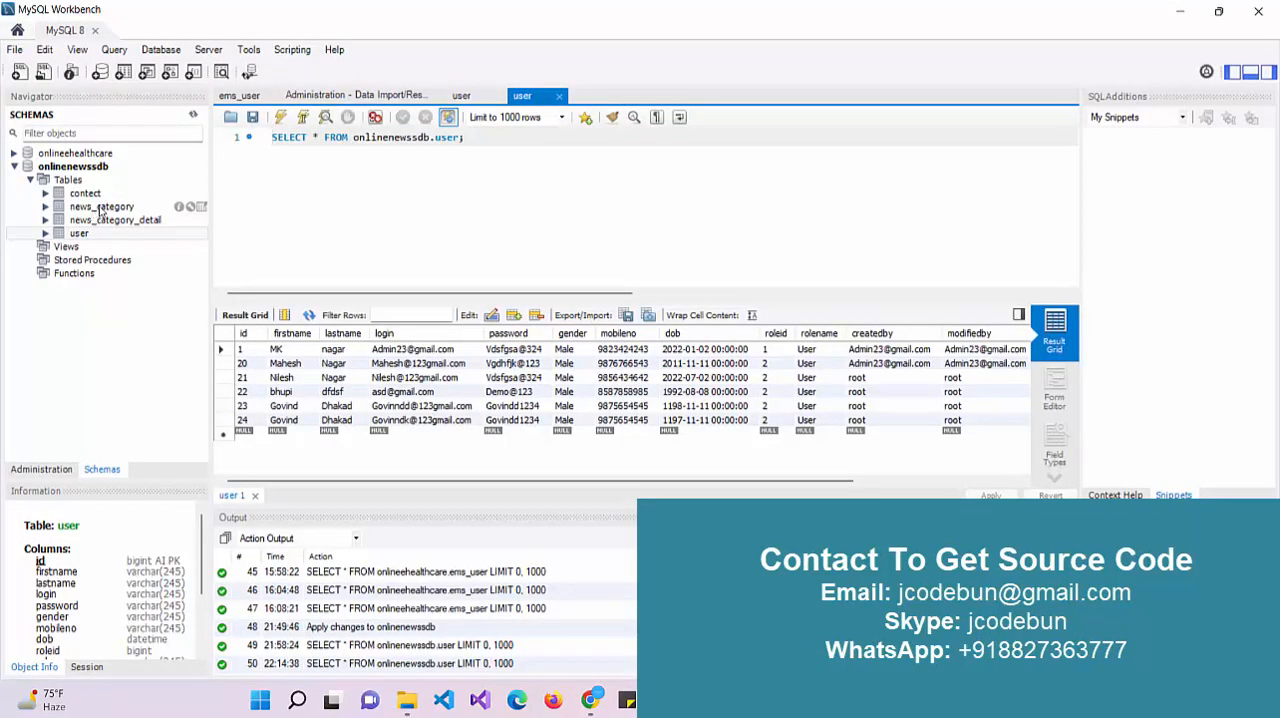
double_click(114, 219)
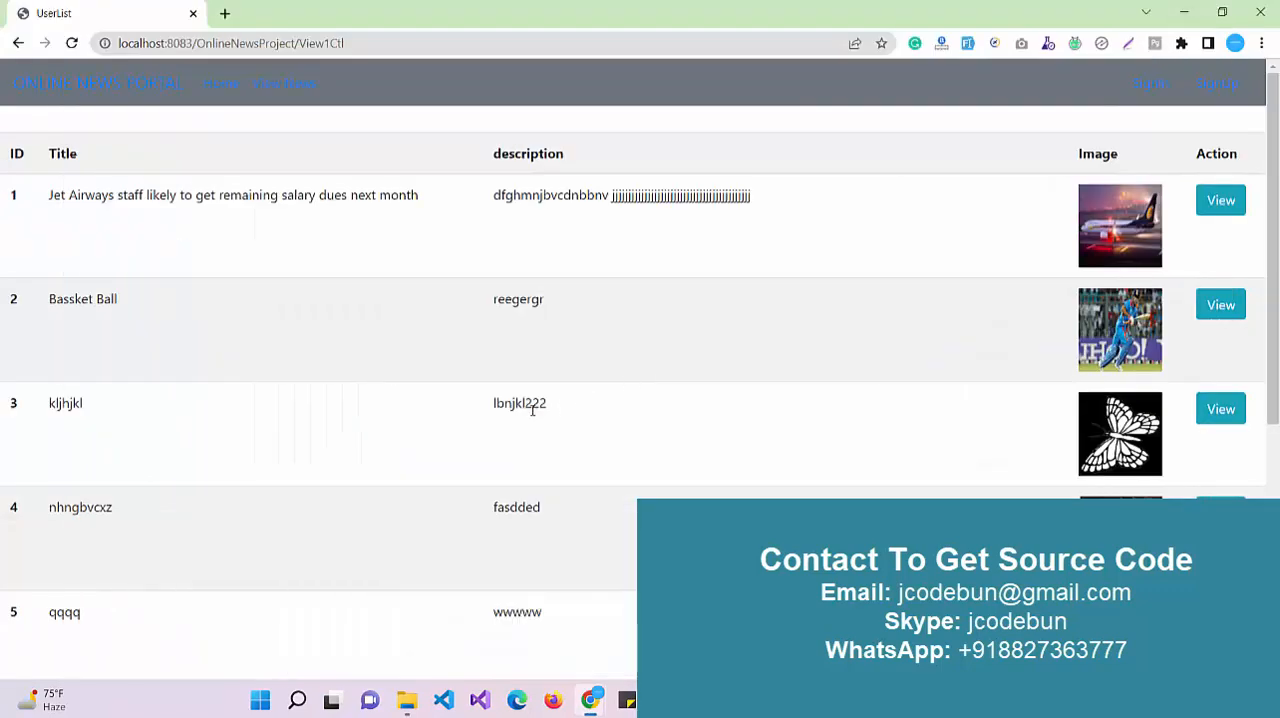
mouse_move(831, 226)
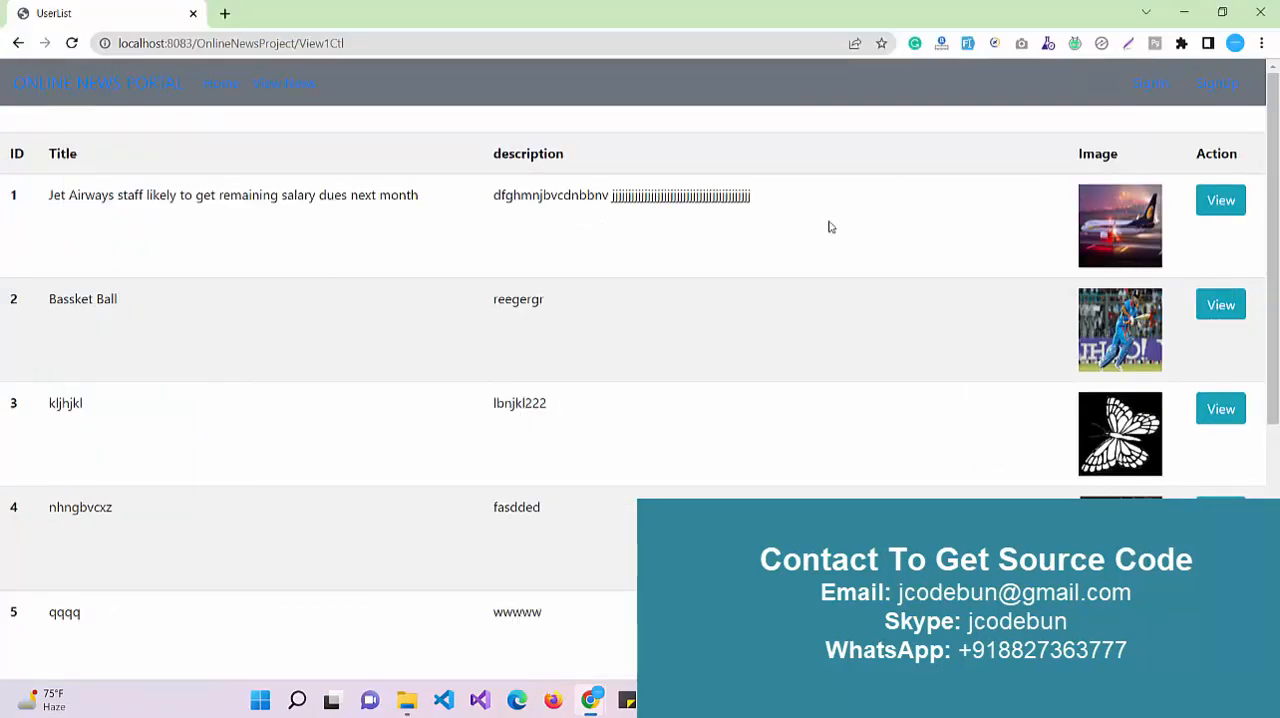
mouse_move(1220, 200)
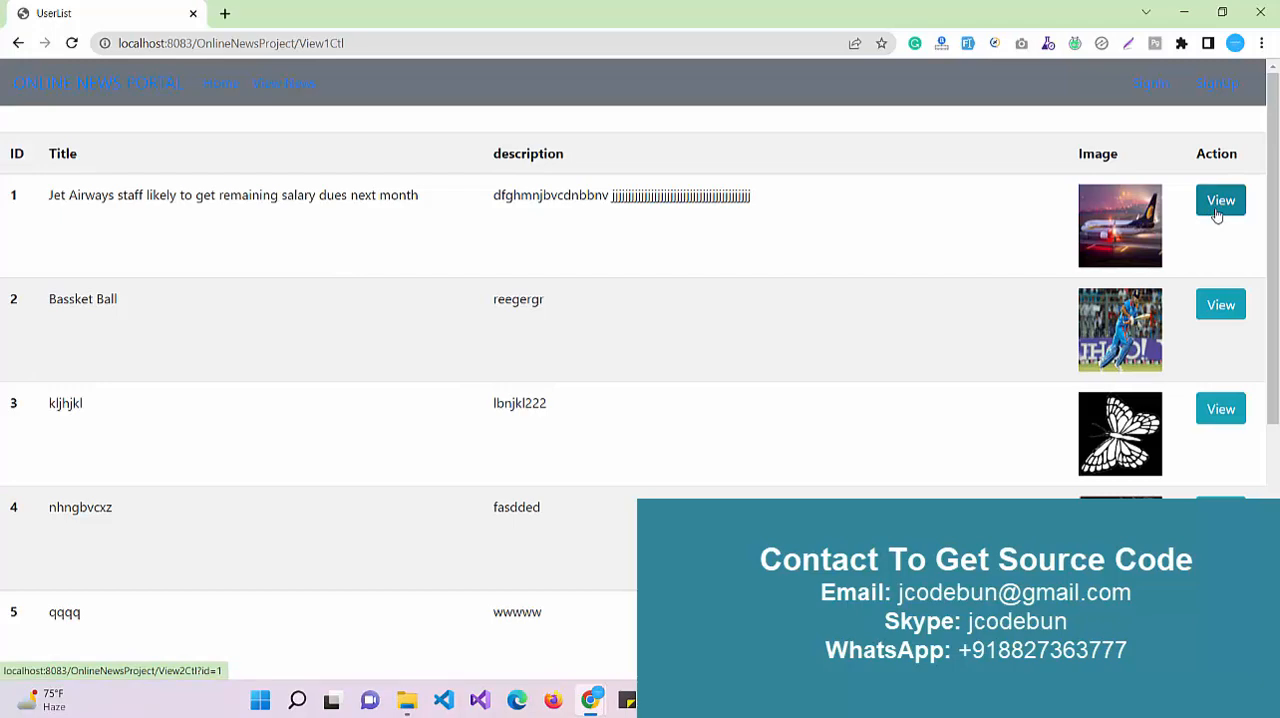
click(1220, 200)
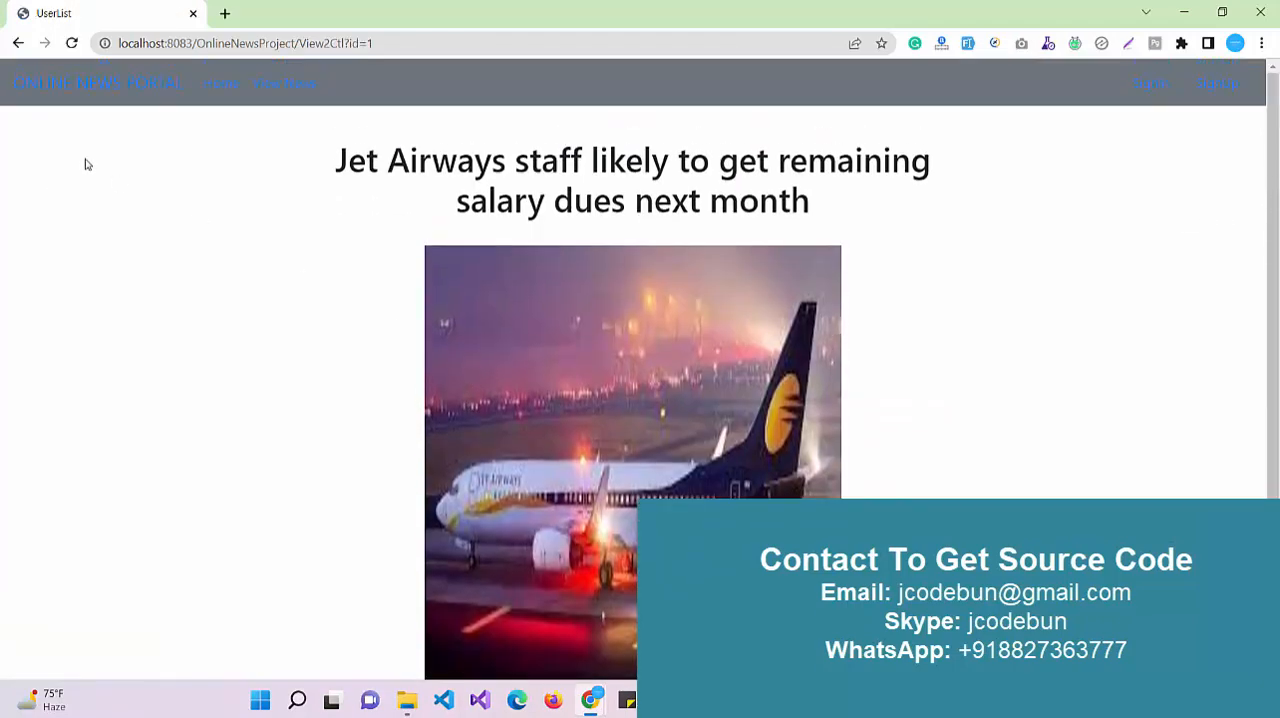
click(16, 43)
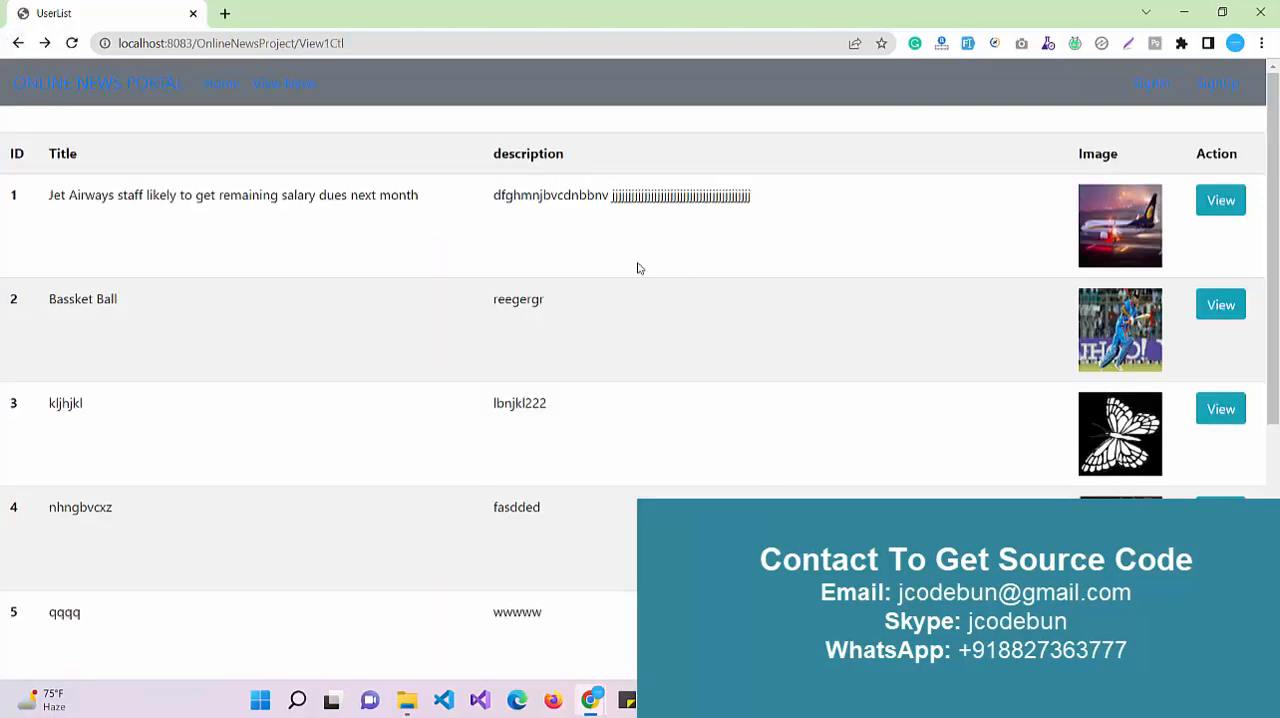
scroll(down, 3)
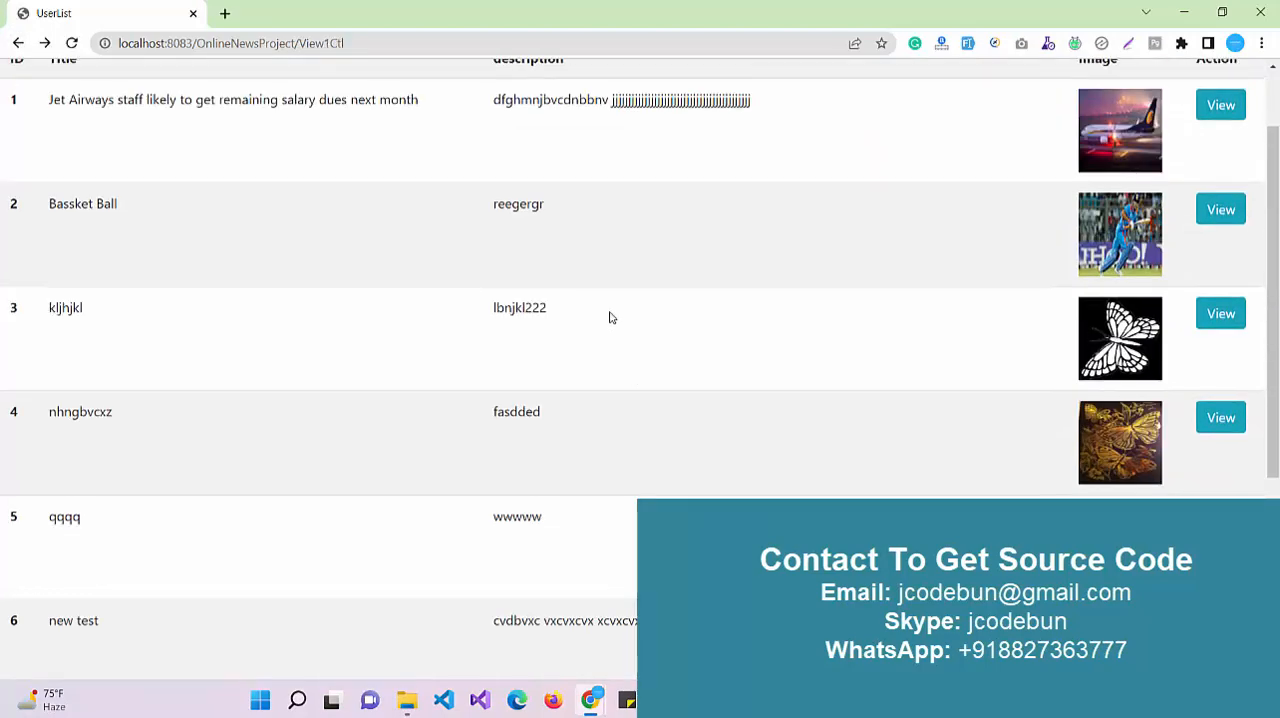
scroll(up, 3)
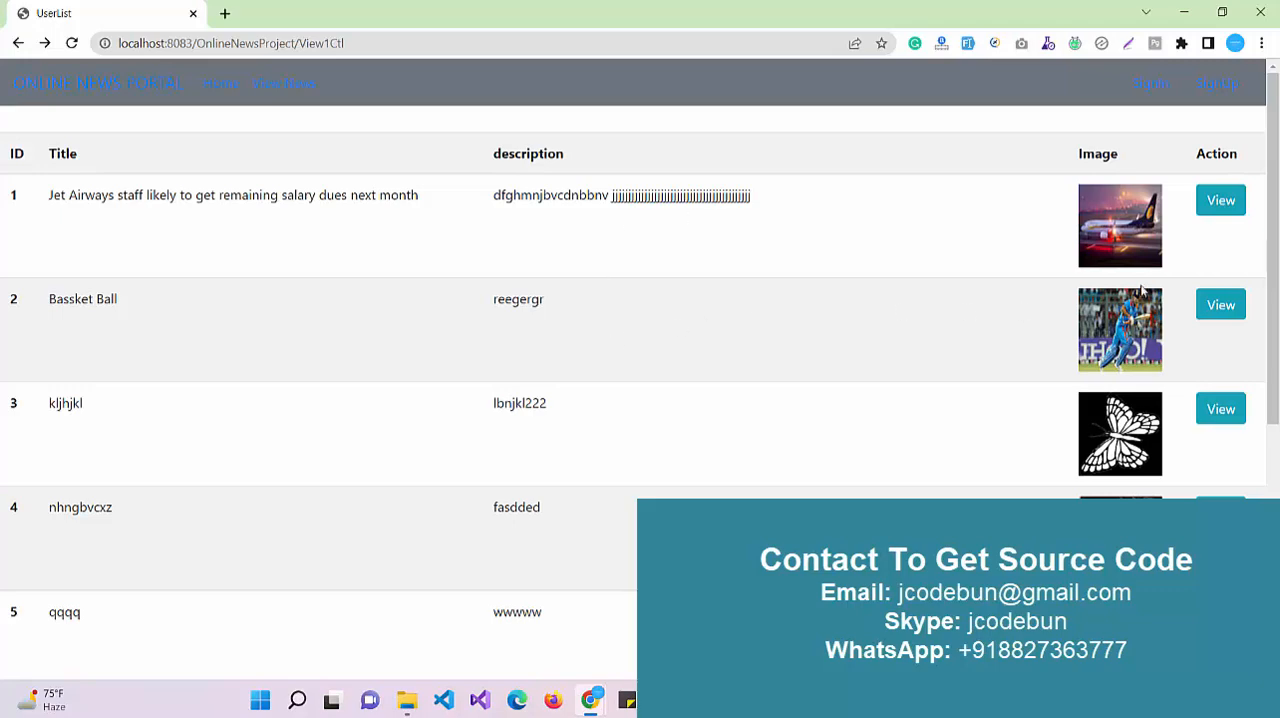
click(1219, 304)
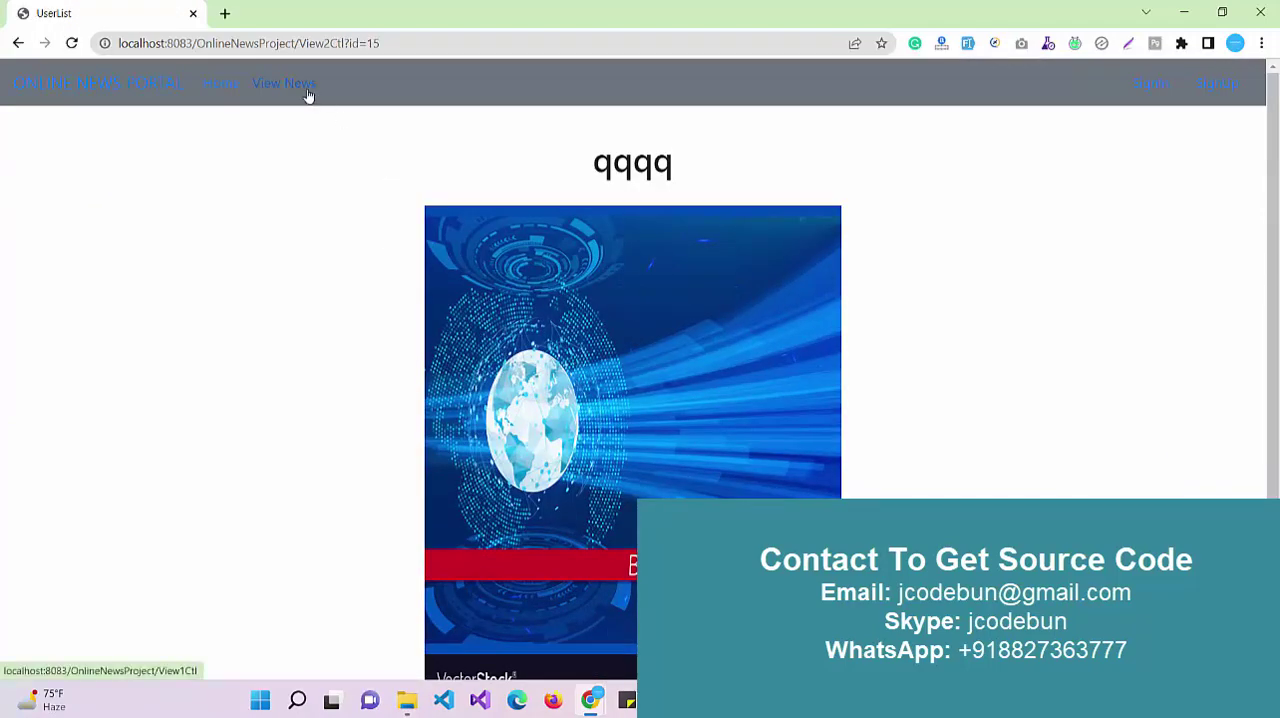
click(283, 83)
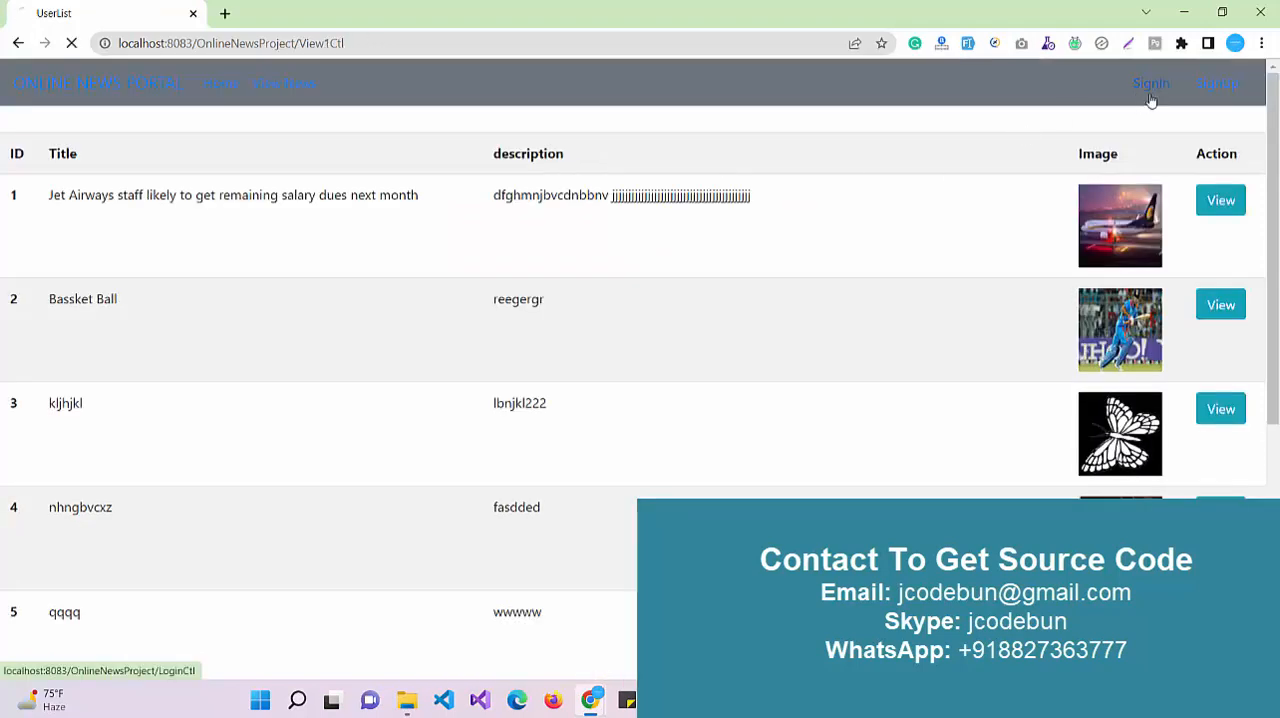
click(1148, 83)
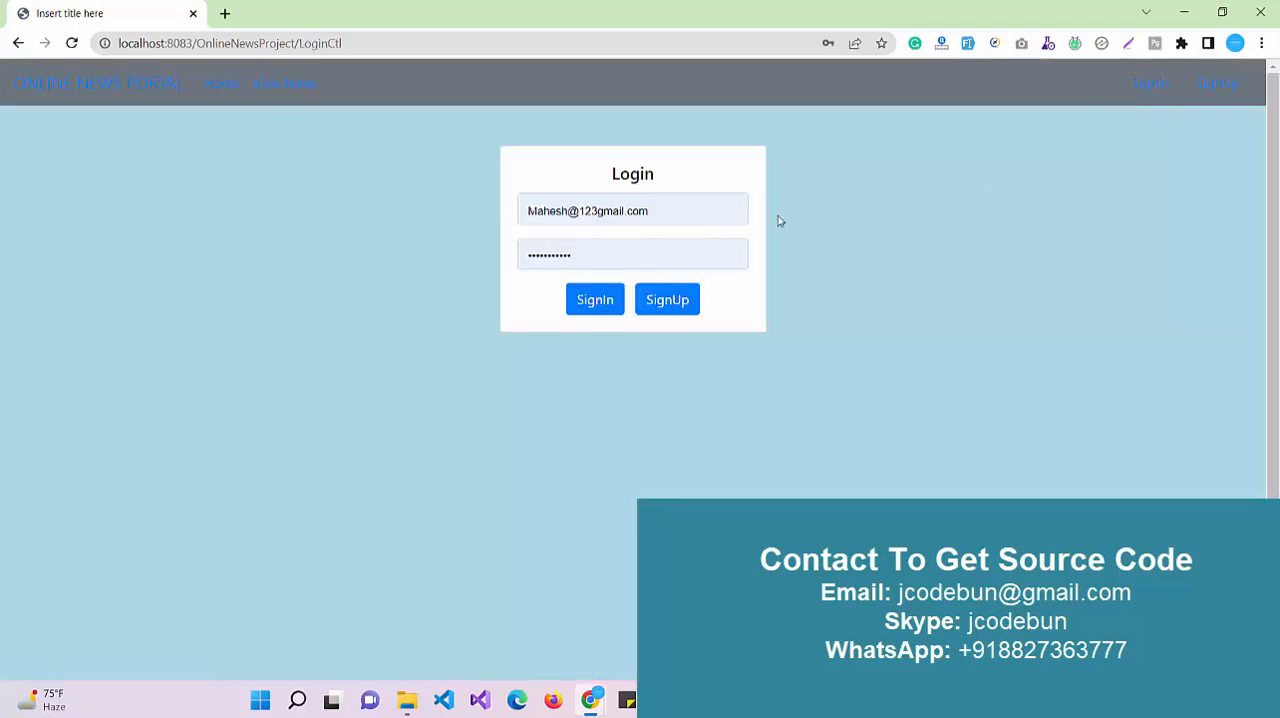
click(666, 299)
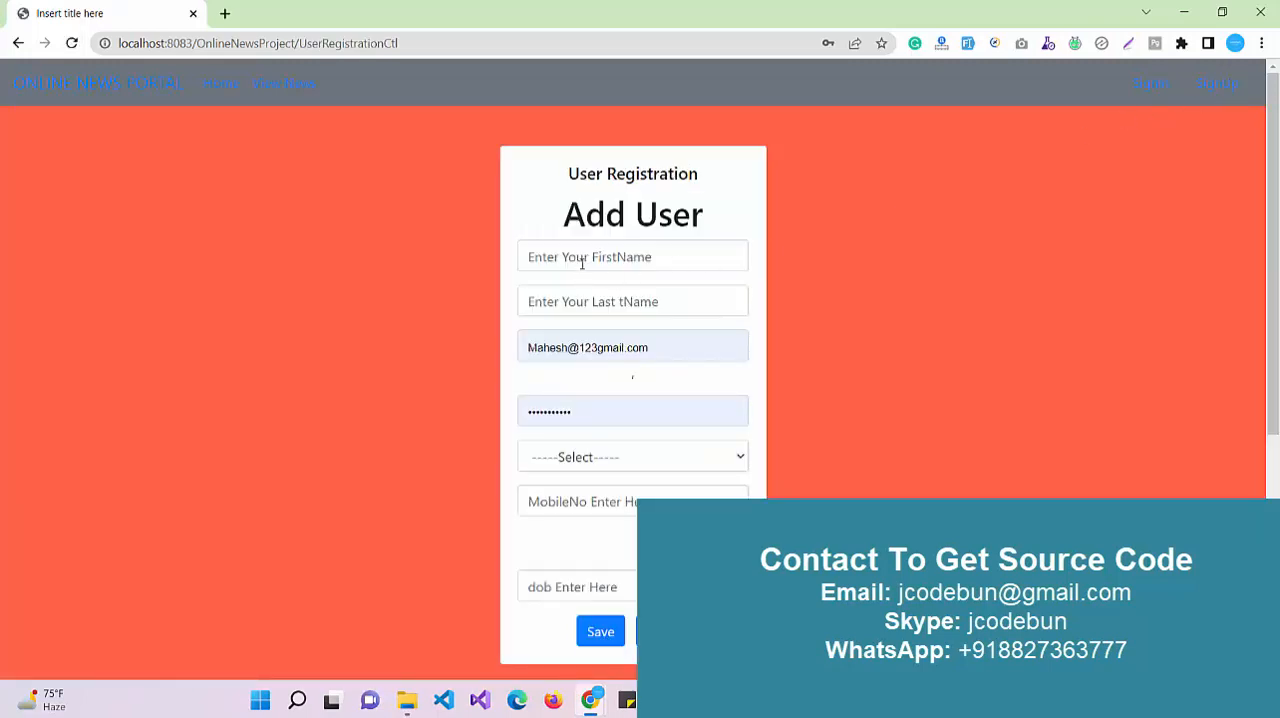
mouse_move(909, 143)
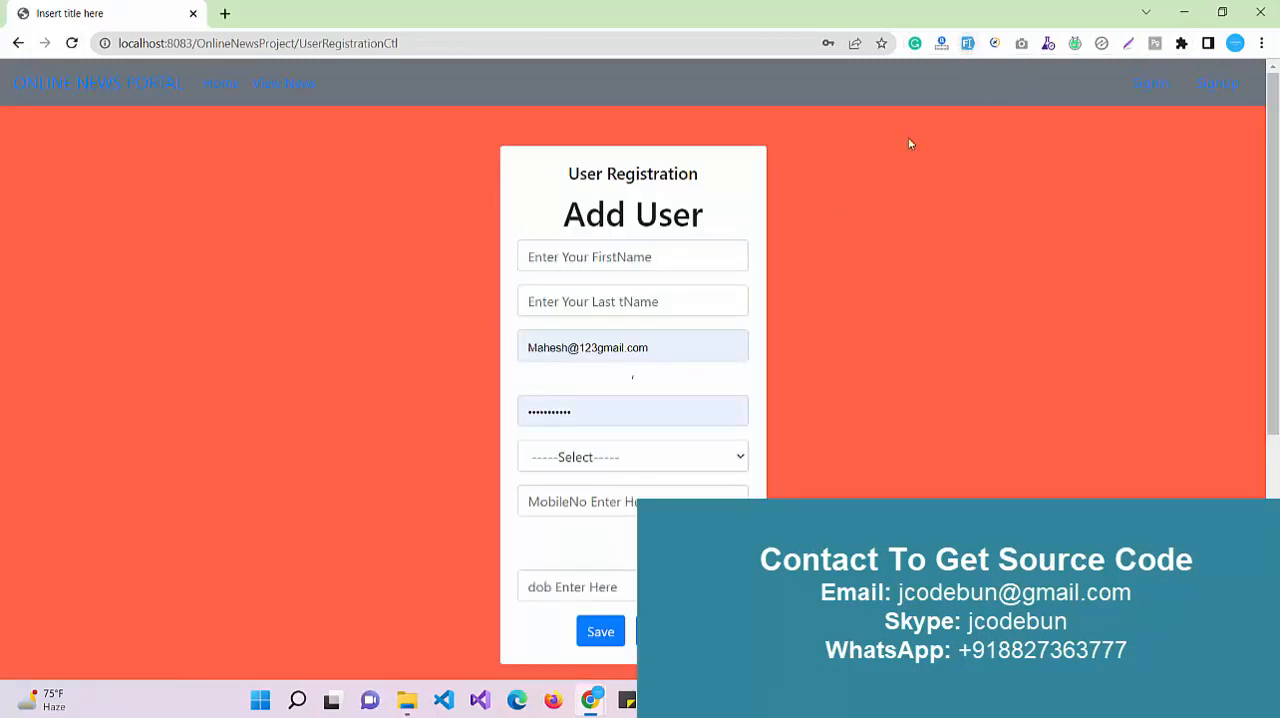
mouse_move(1050, 150)
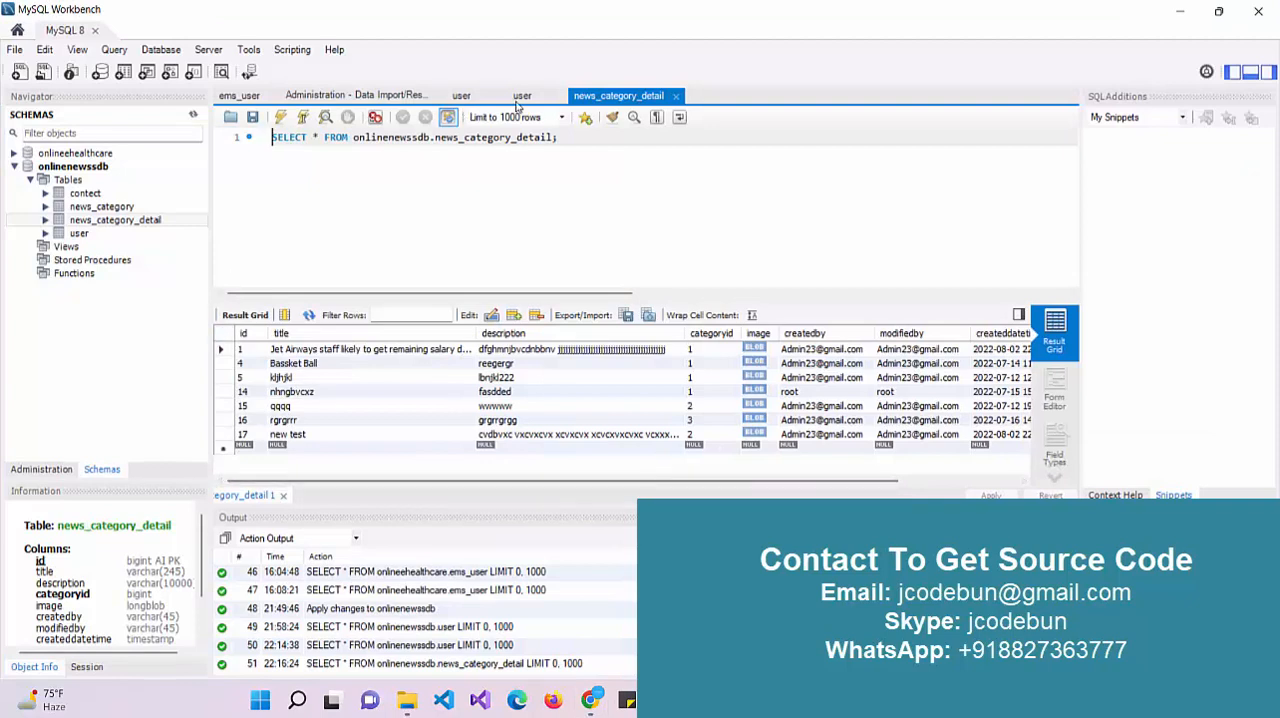
click(525, 95)
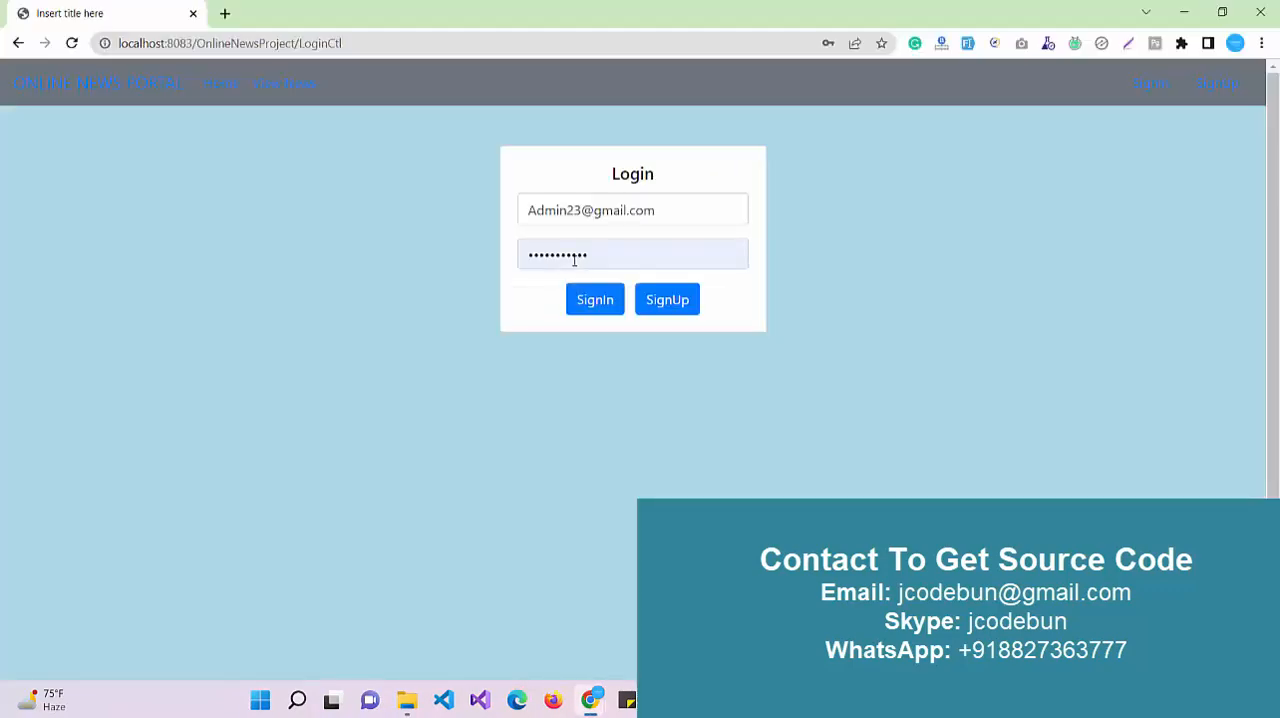
Sign in as admin, view the Jet Airways story, then go to Add User.
click(594, 299)
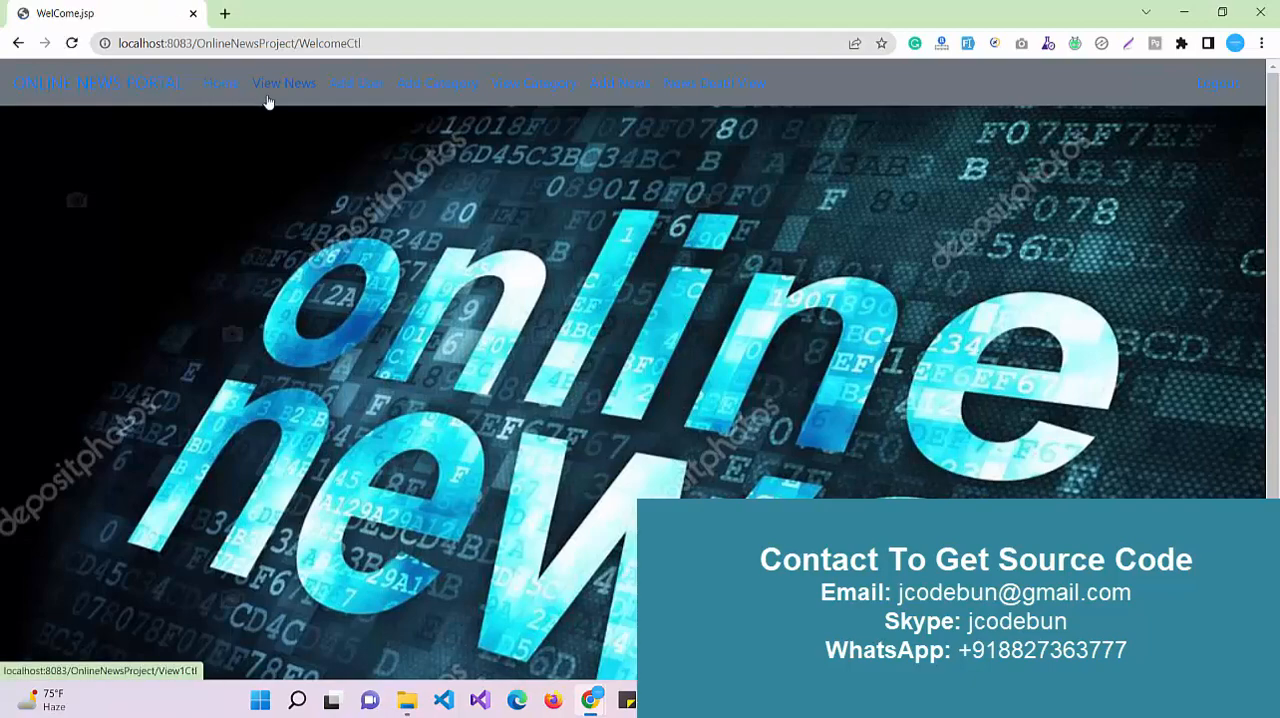
click(284, 83)
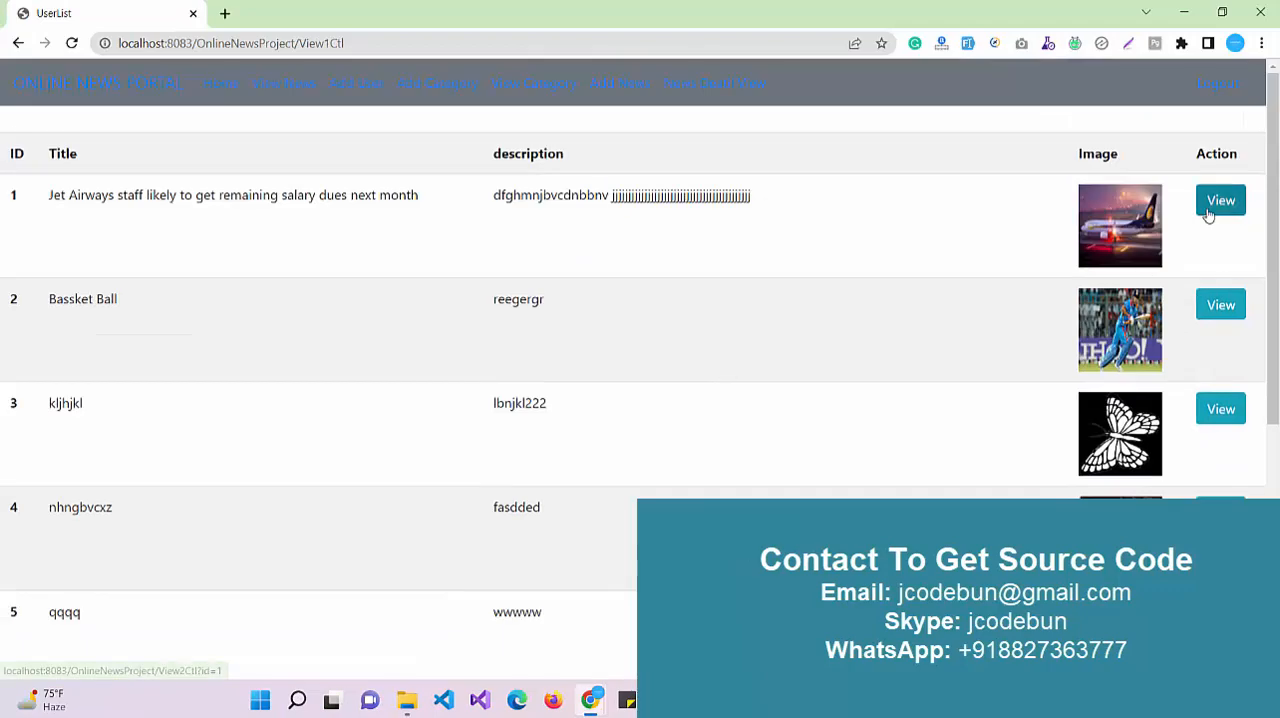
click(1220, 200)
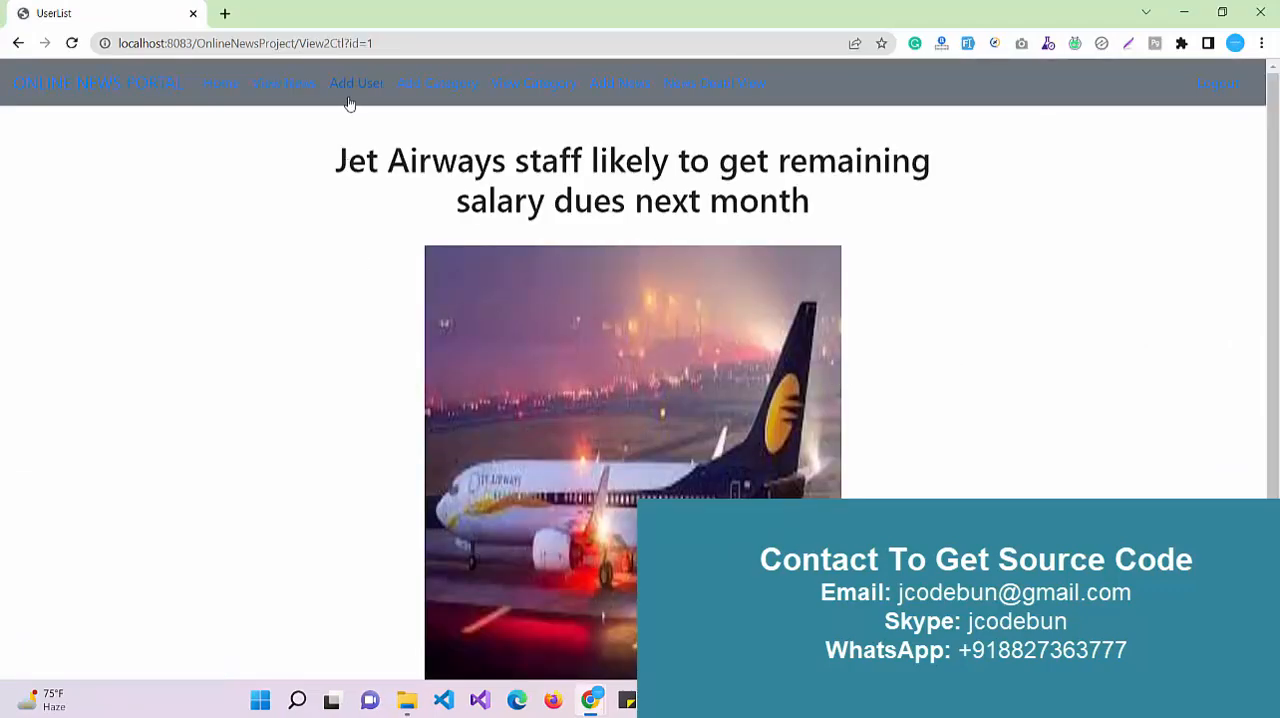
click(356, 83)
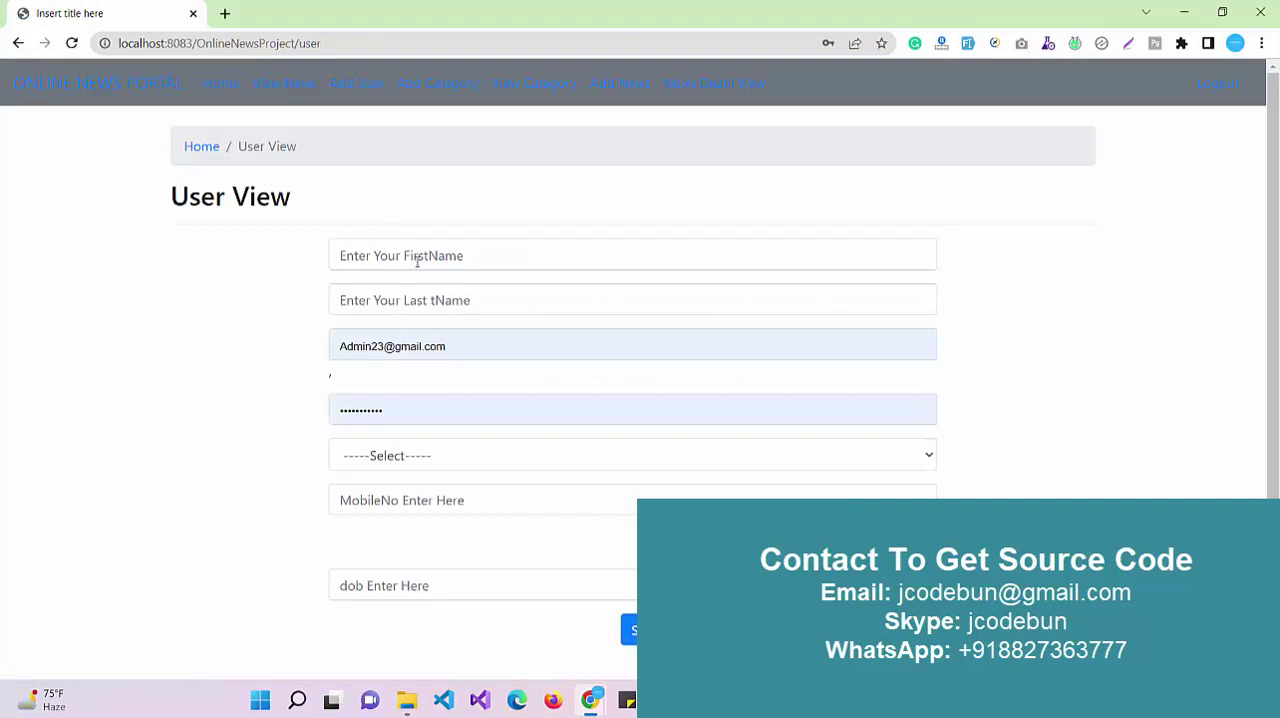
mouse_move(425, 168)
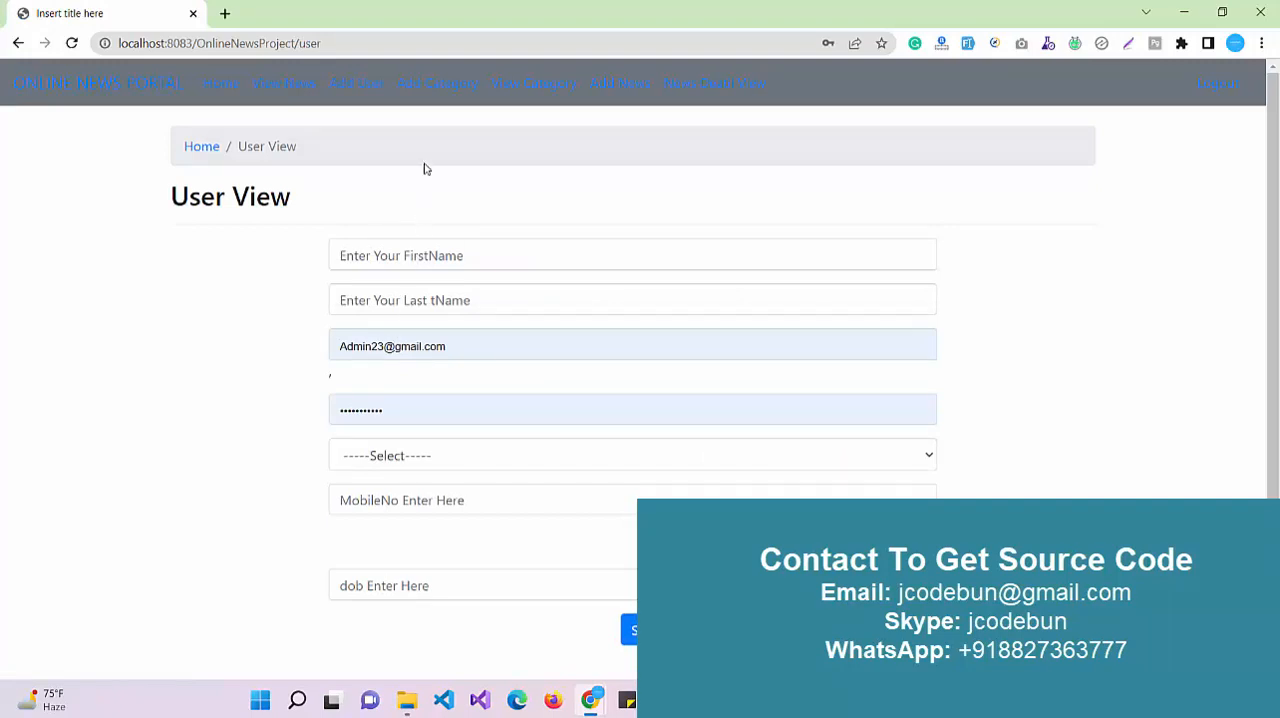
mouse_move(457, 106)
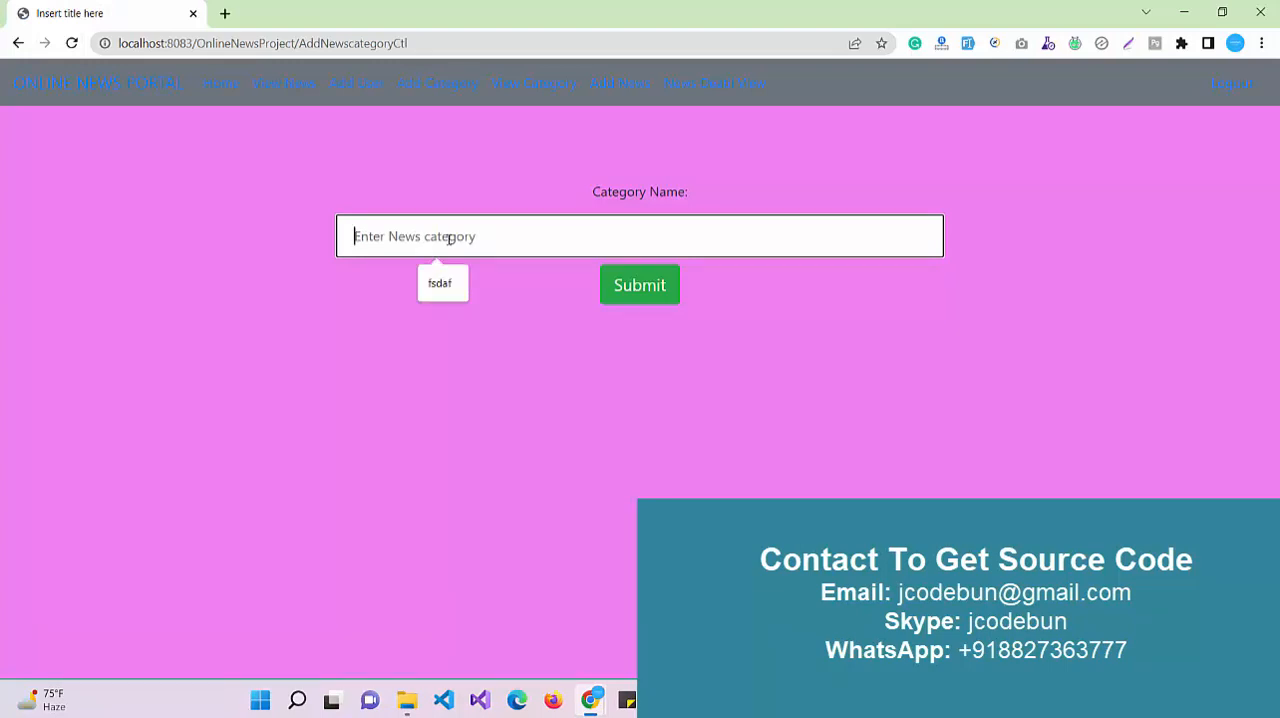
Submit a new category named 'New cat' and go to the category list.
text(New cat)
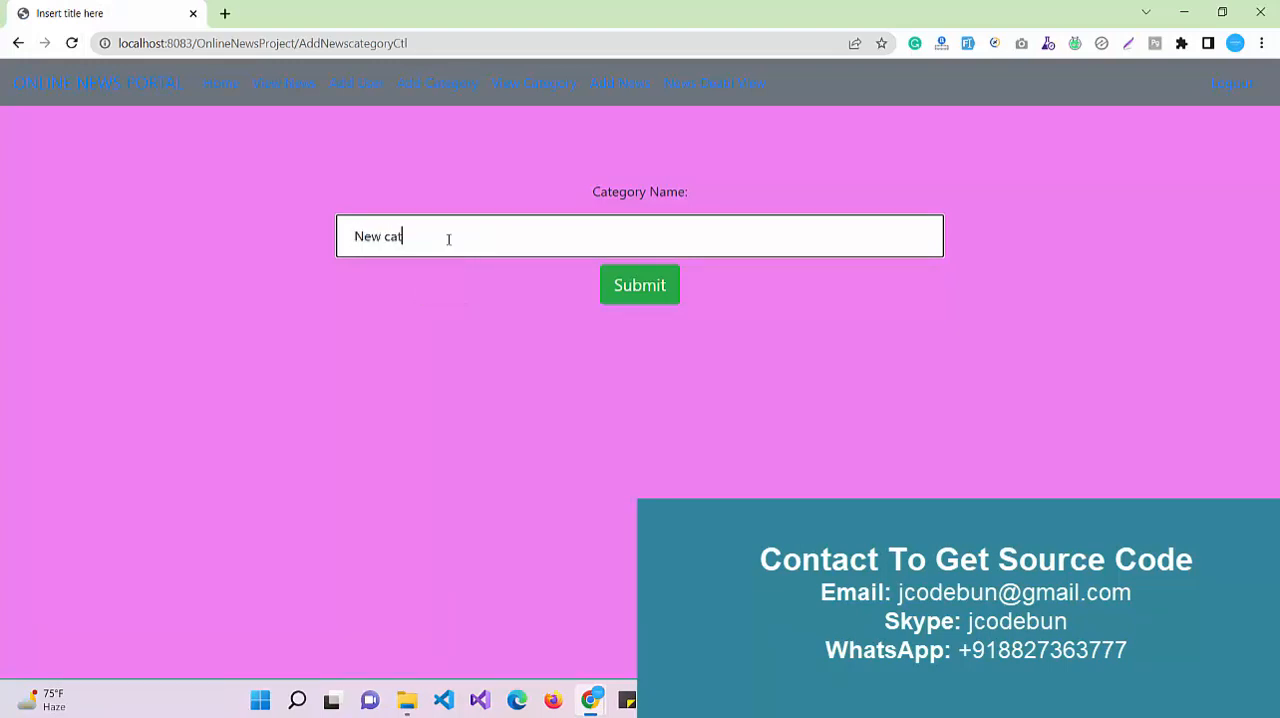
click(639, 285)
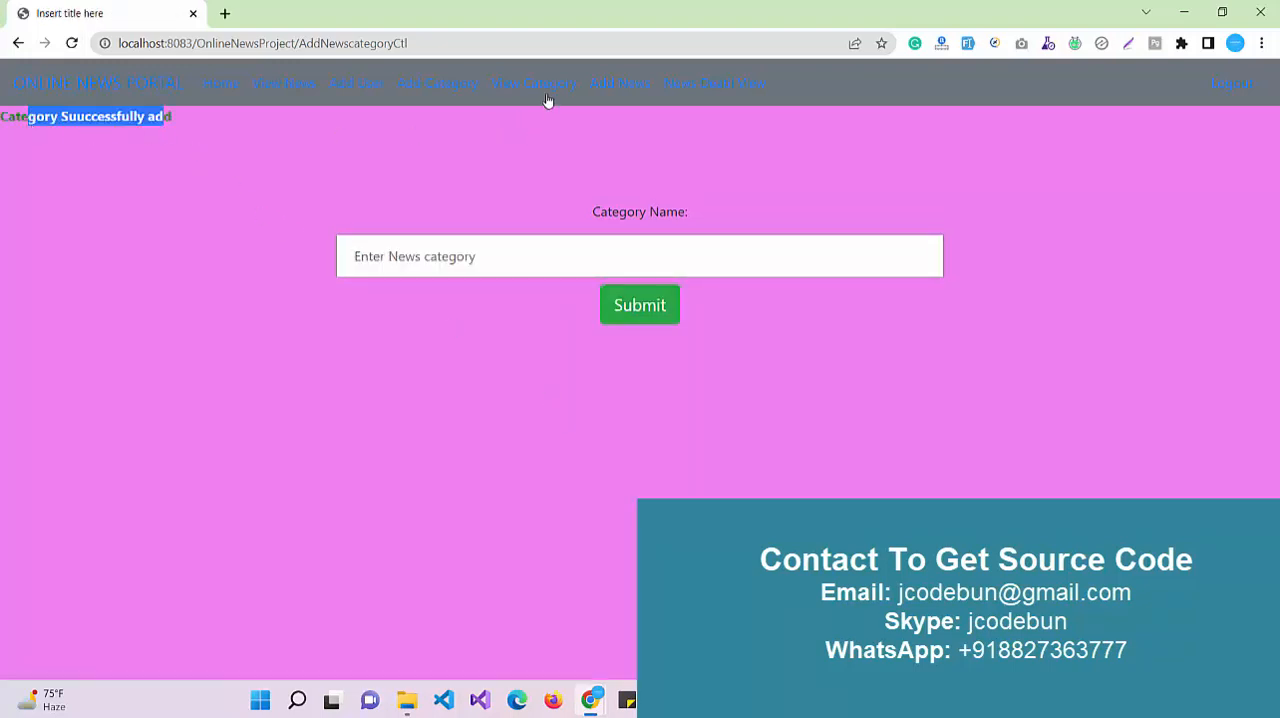
click(534, 83)
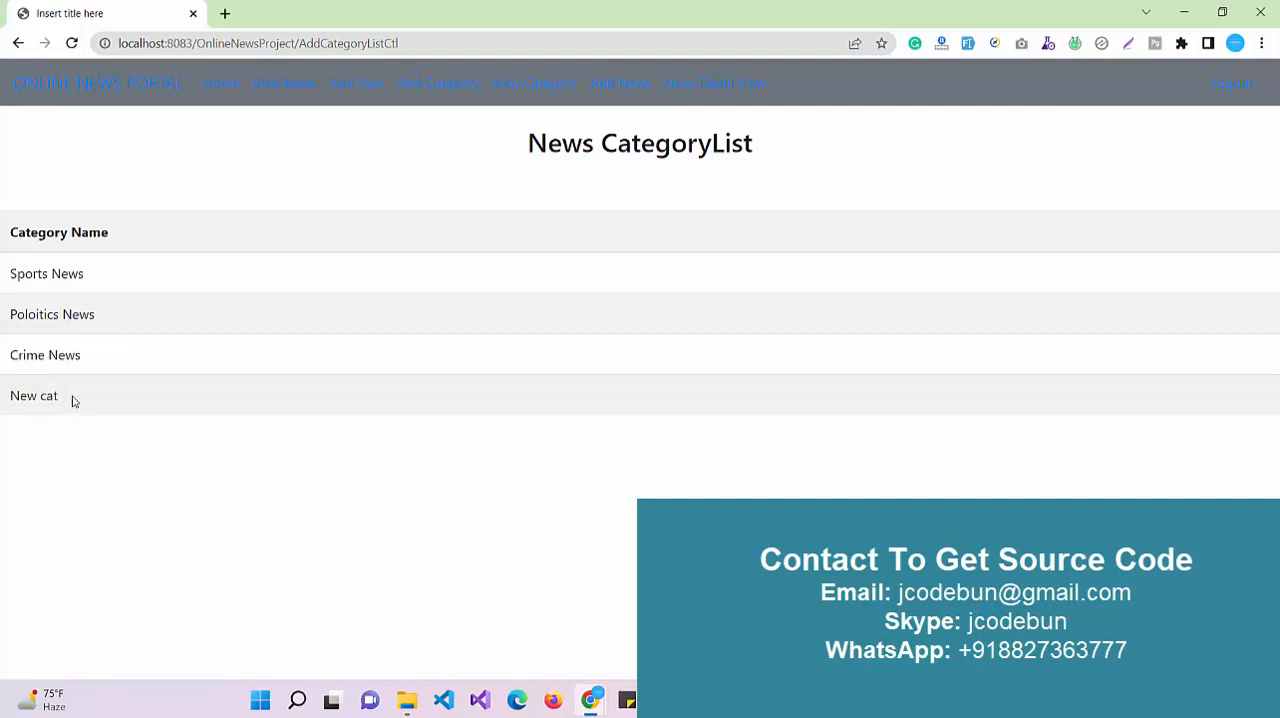
Check the News CategoryList for the new 'New cat' category.
double_click(44, 396)
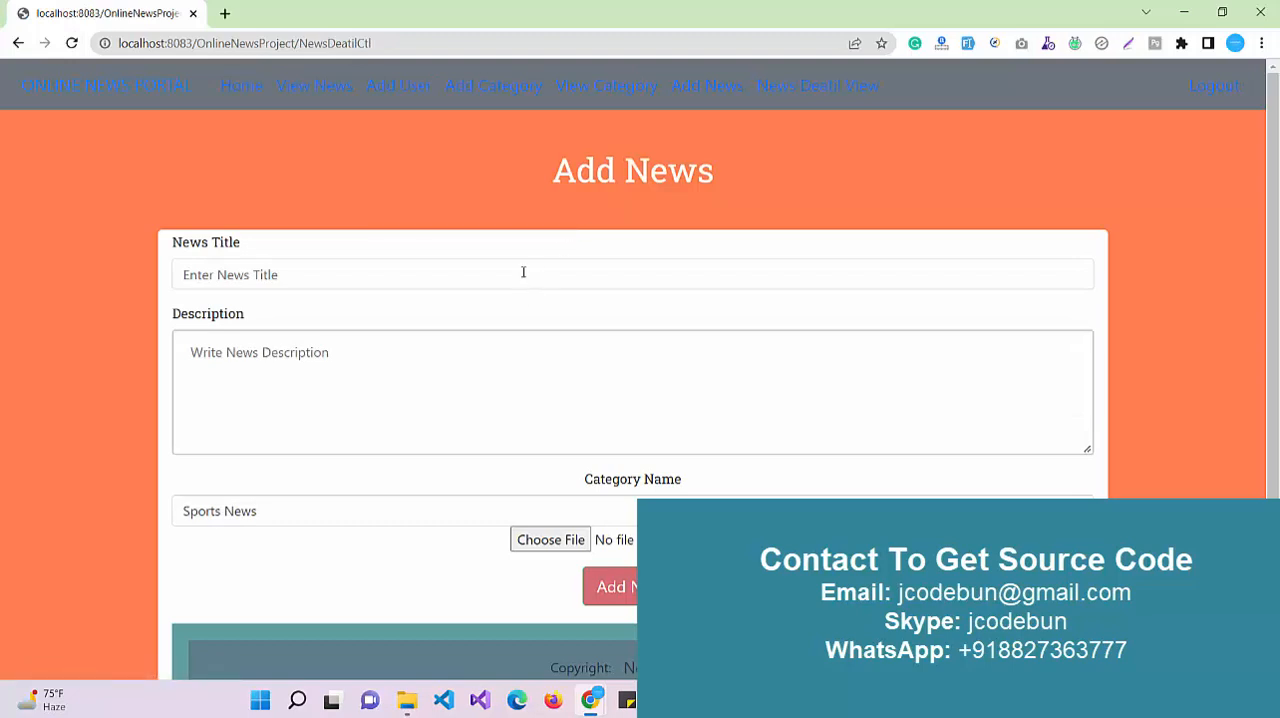
Enter 'Latest new For the day' as the news title.
scroll(down, 3)
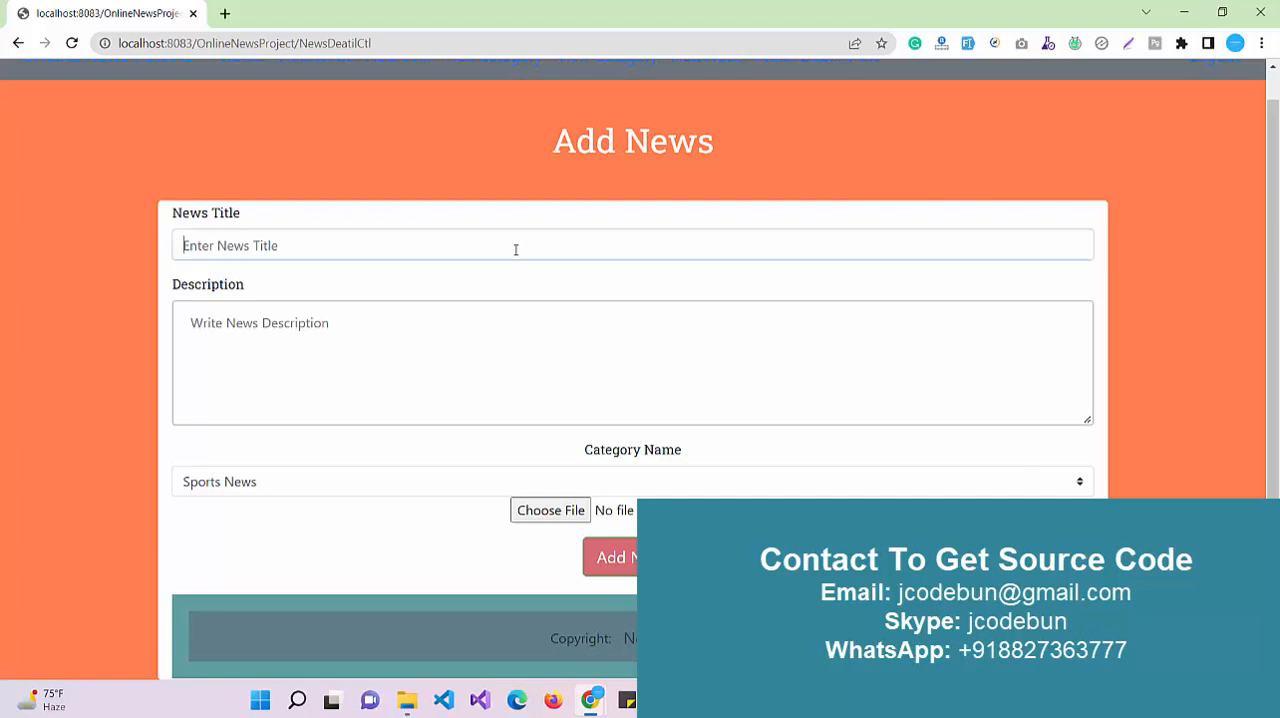
text(Nre)
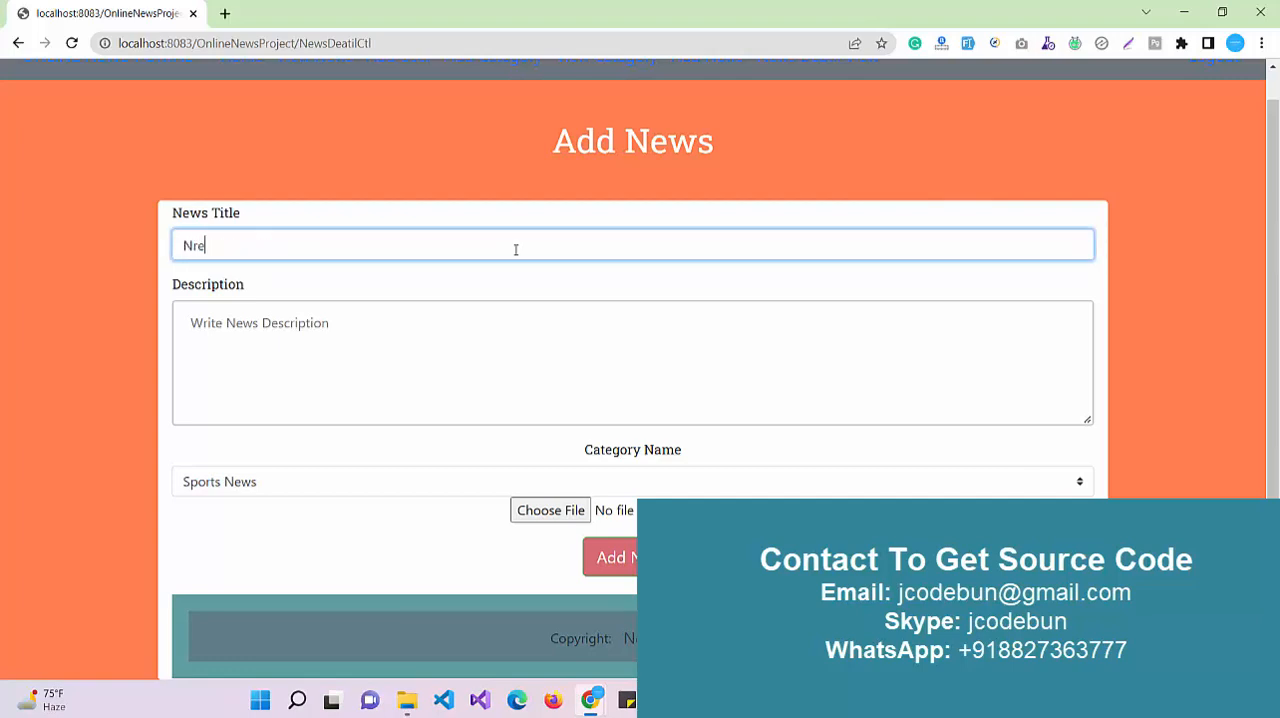
text(Lat)
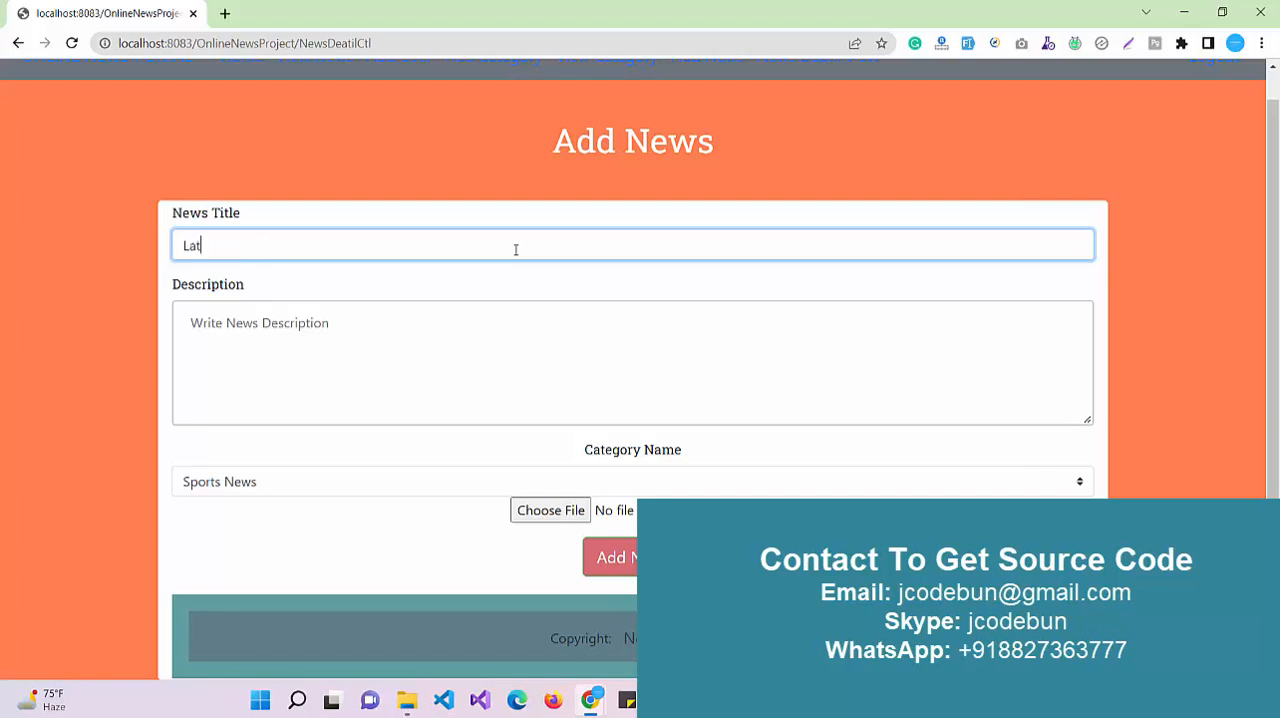
text(est new)
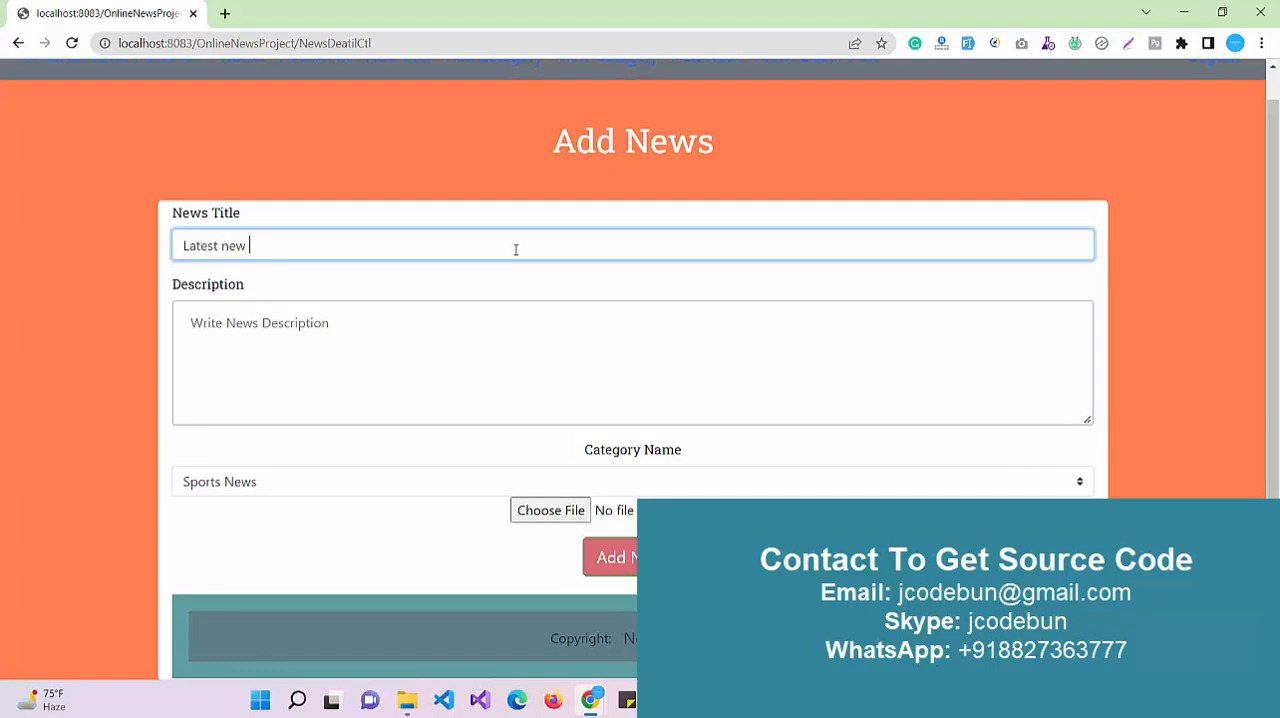
text(For the day)
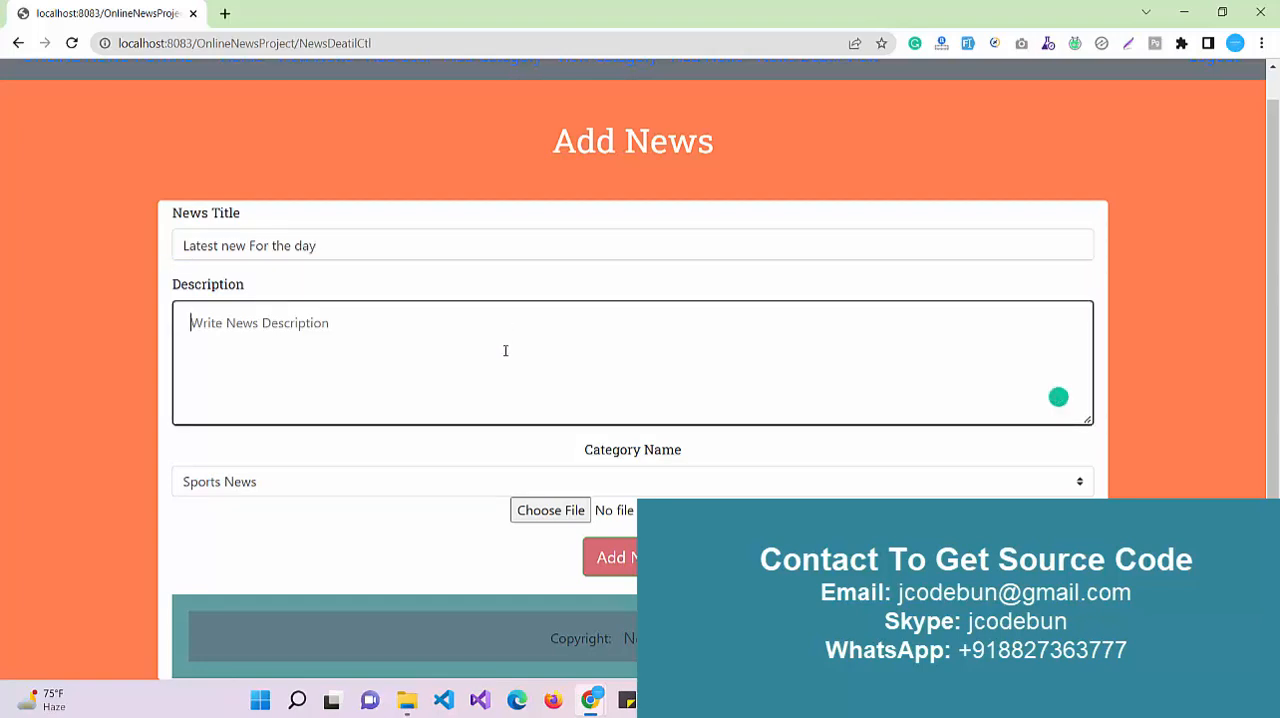
Write 'This is great news' lines in the news description.
text(This)
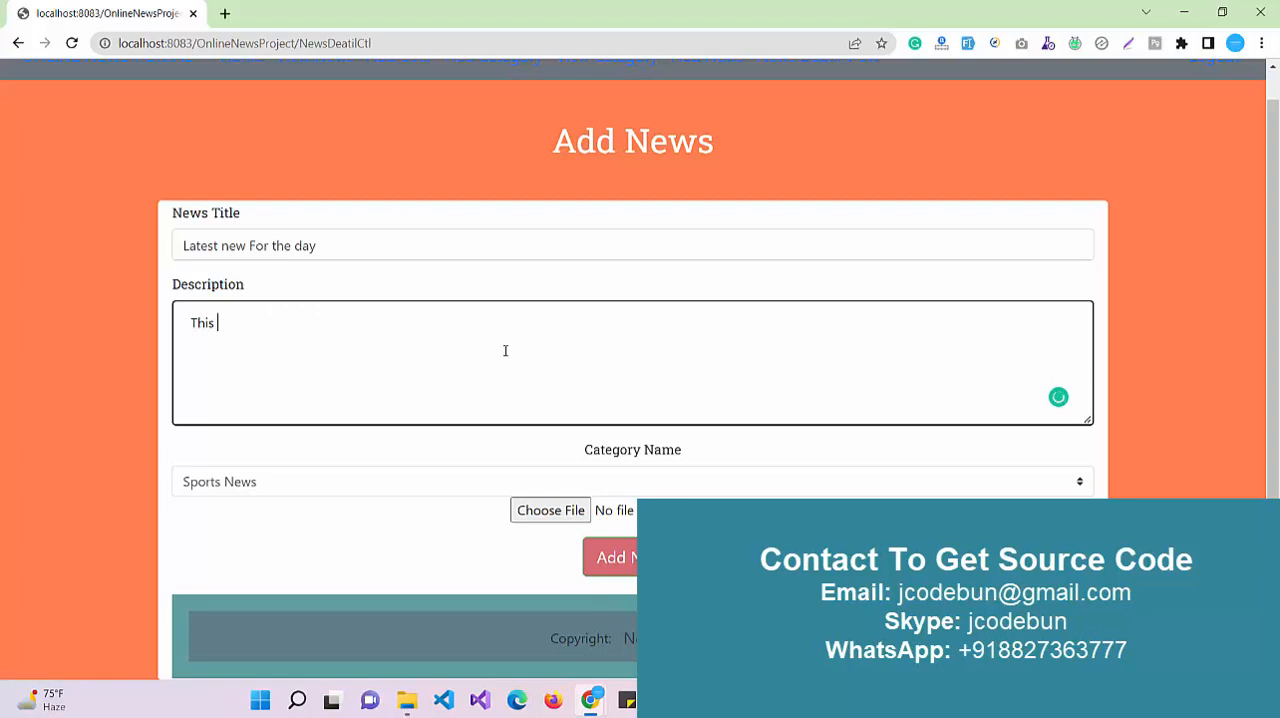
text(is great)
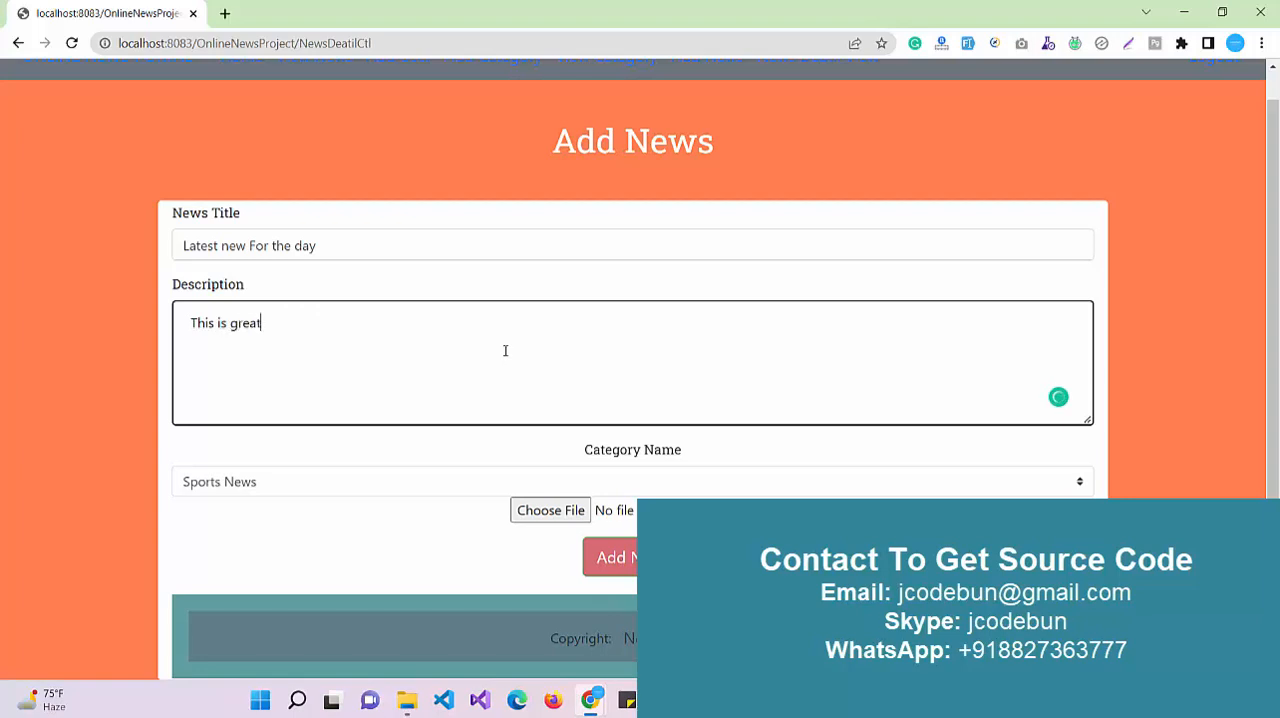
text(news........................)
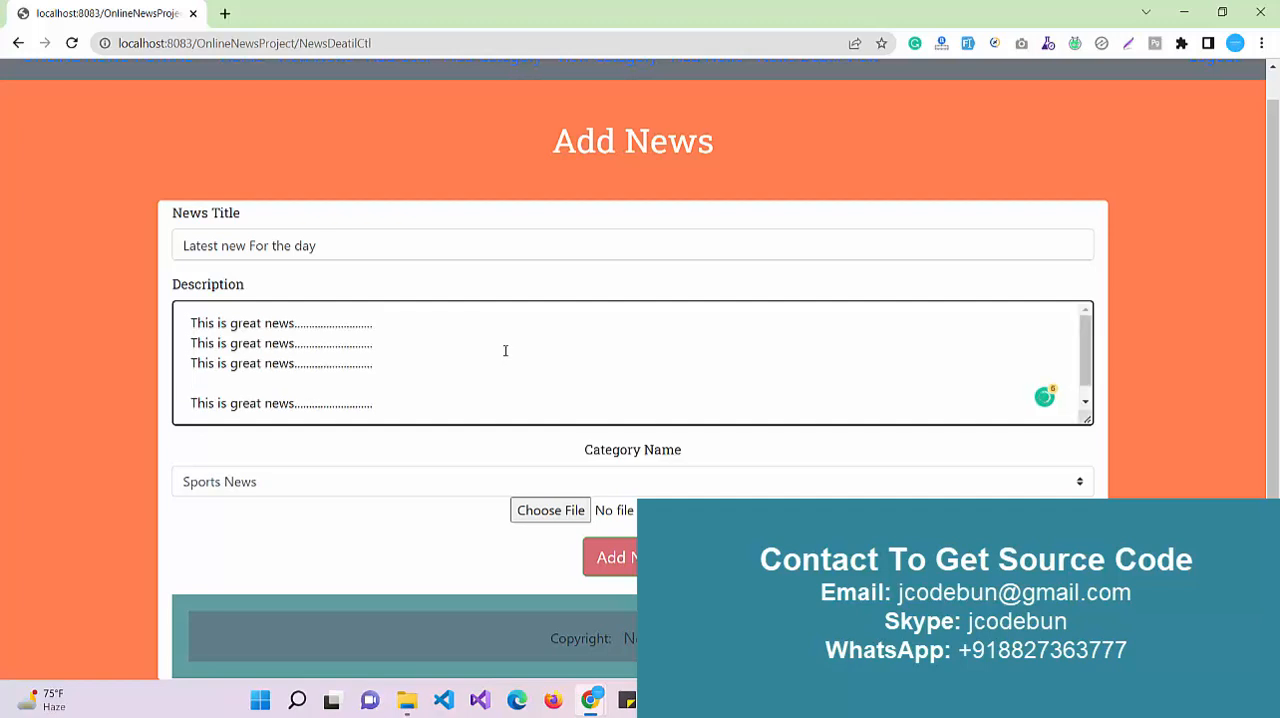
scroll(down, 3)
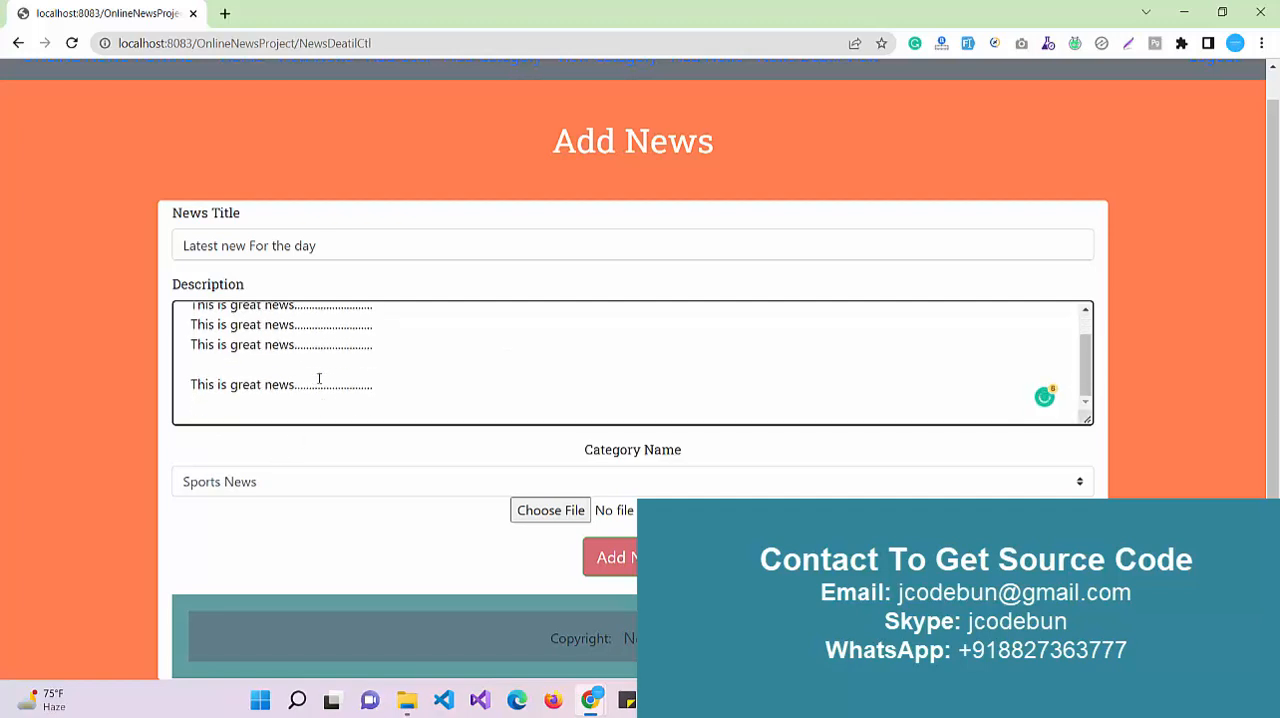
Attach the chosen image and submit the 'Latest new For the day' story.
click(550, 510)
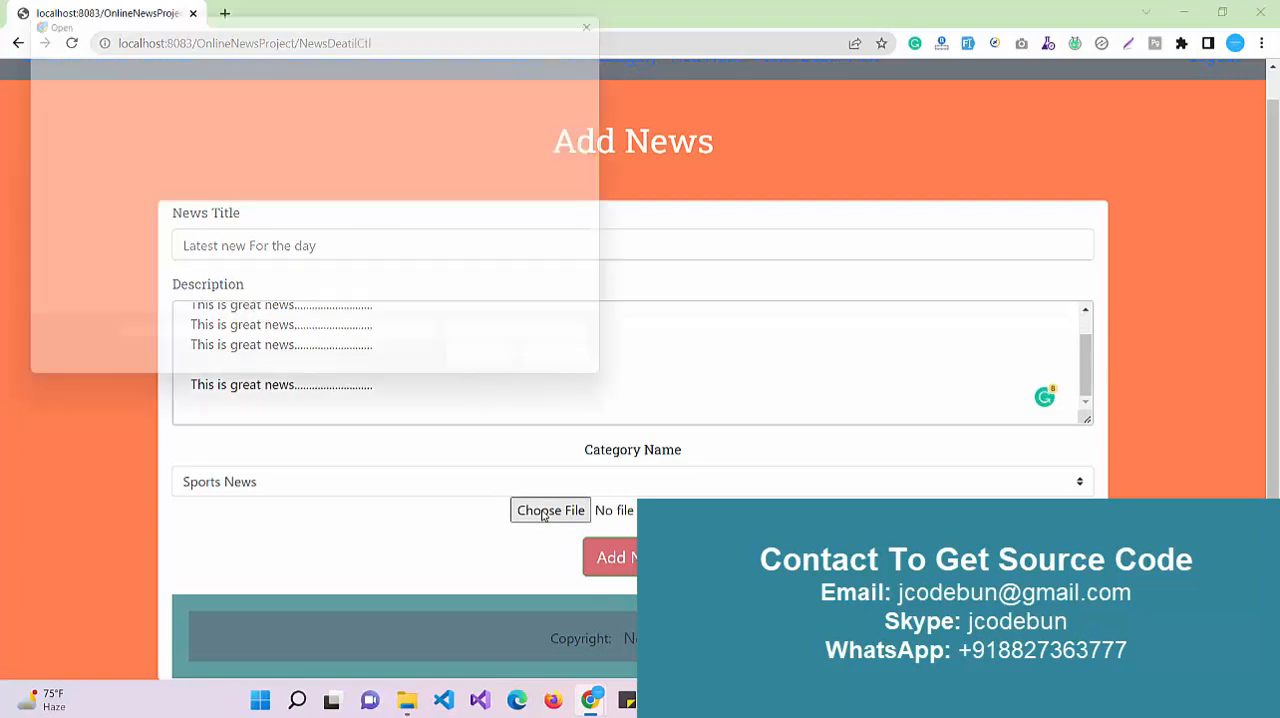
click(550, 509)
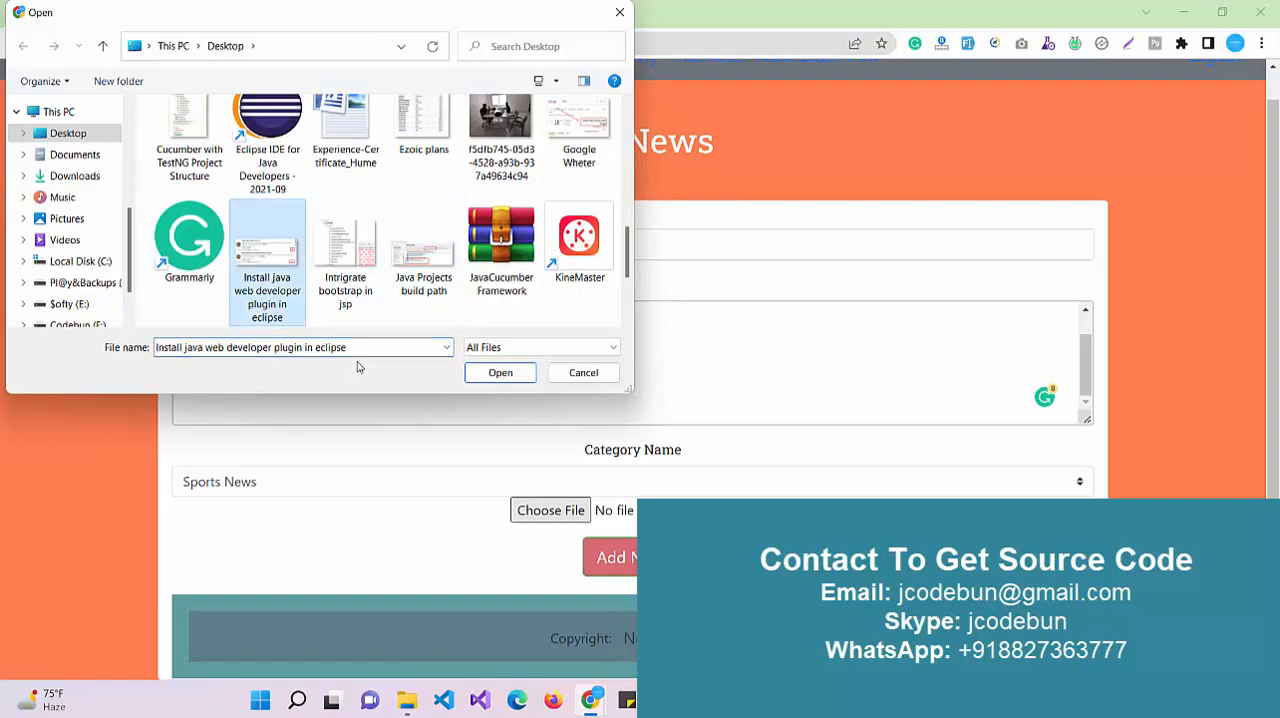
click(500, 372)
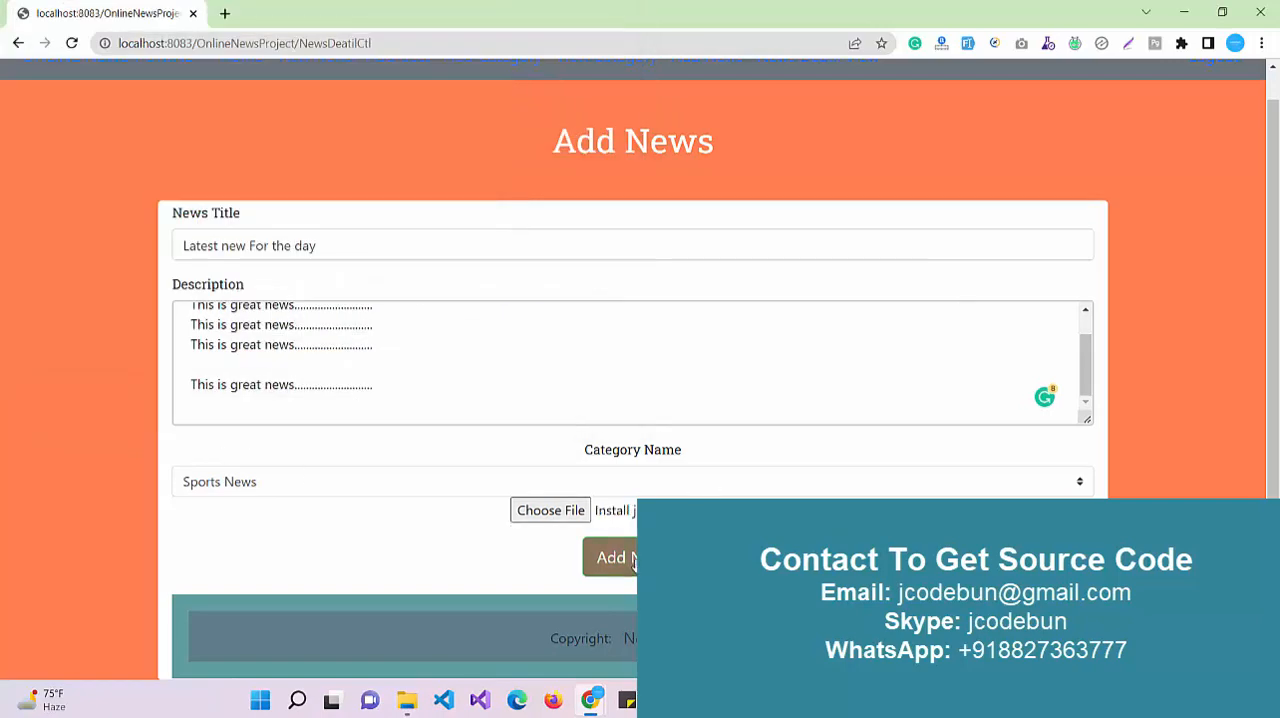
click(617, 557)
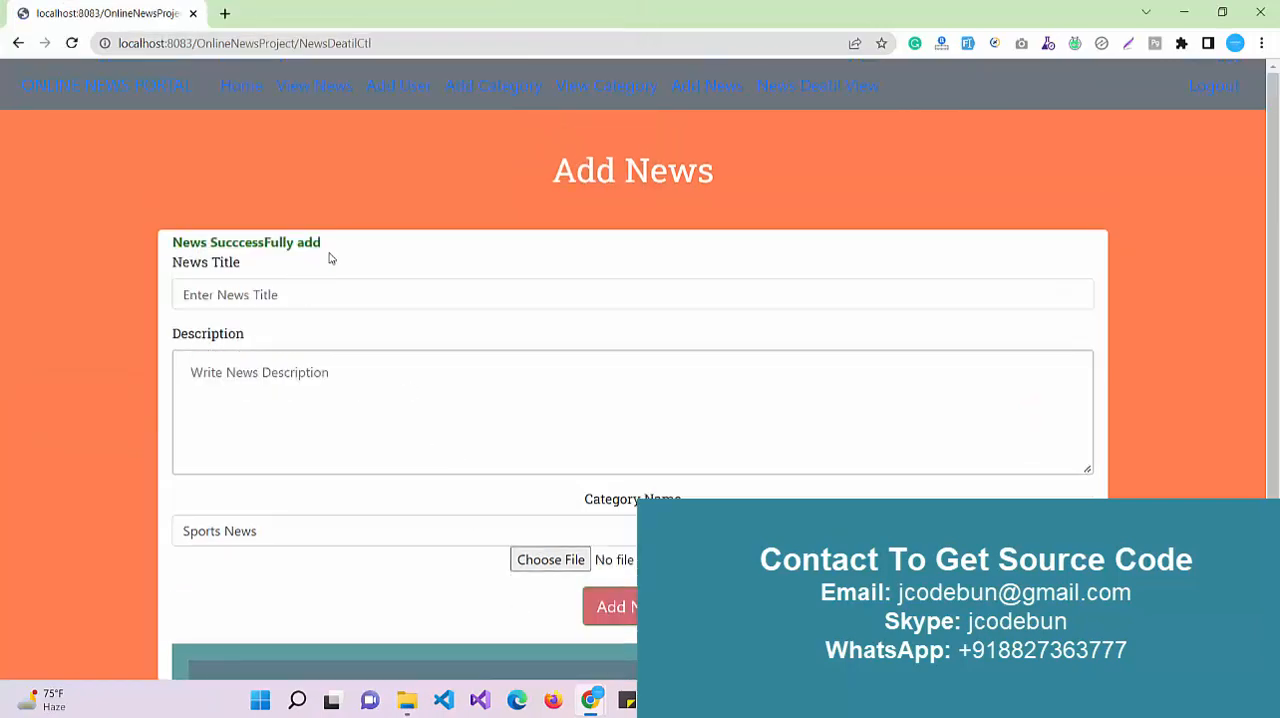
mouse_move(782, 96)
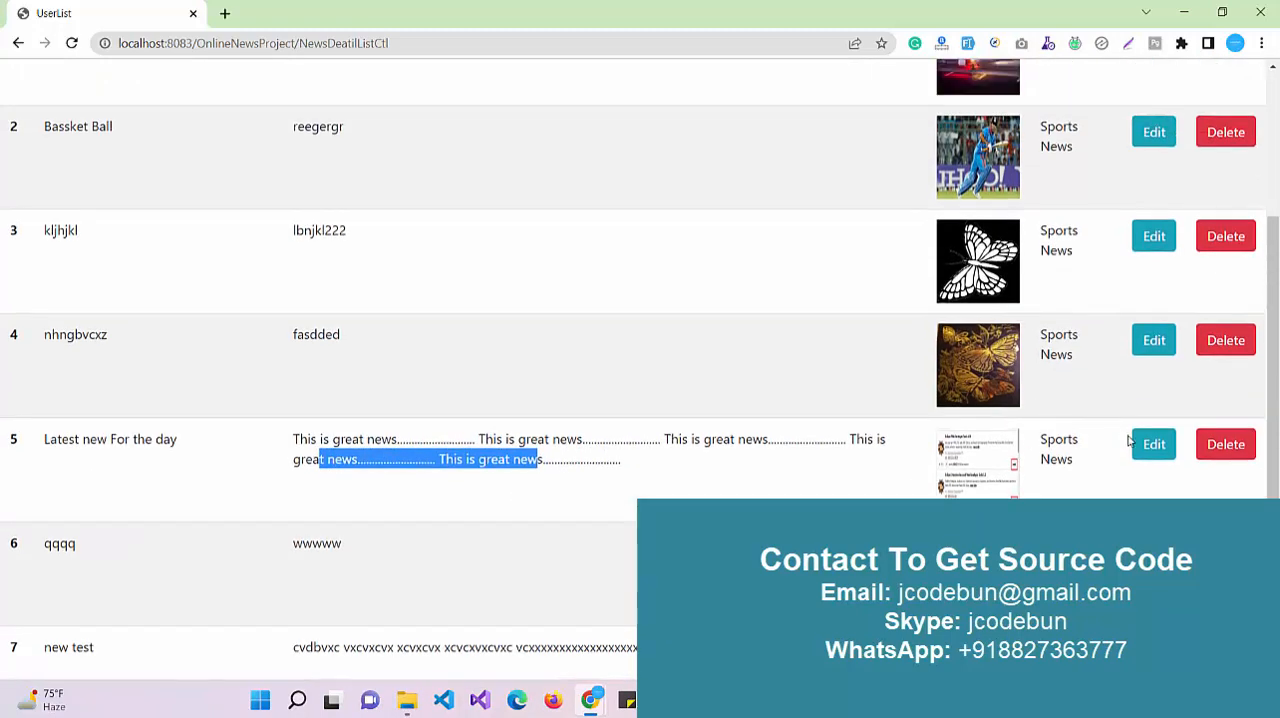
Append 'Today's news' to the story's description and save the edit.
click(1153, 444)
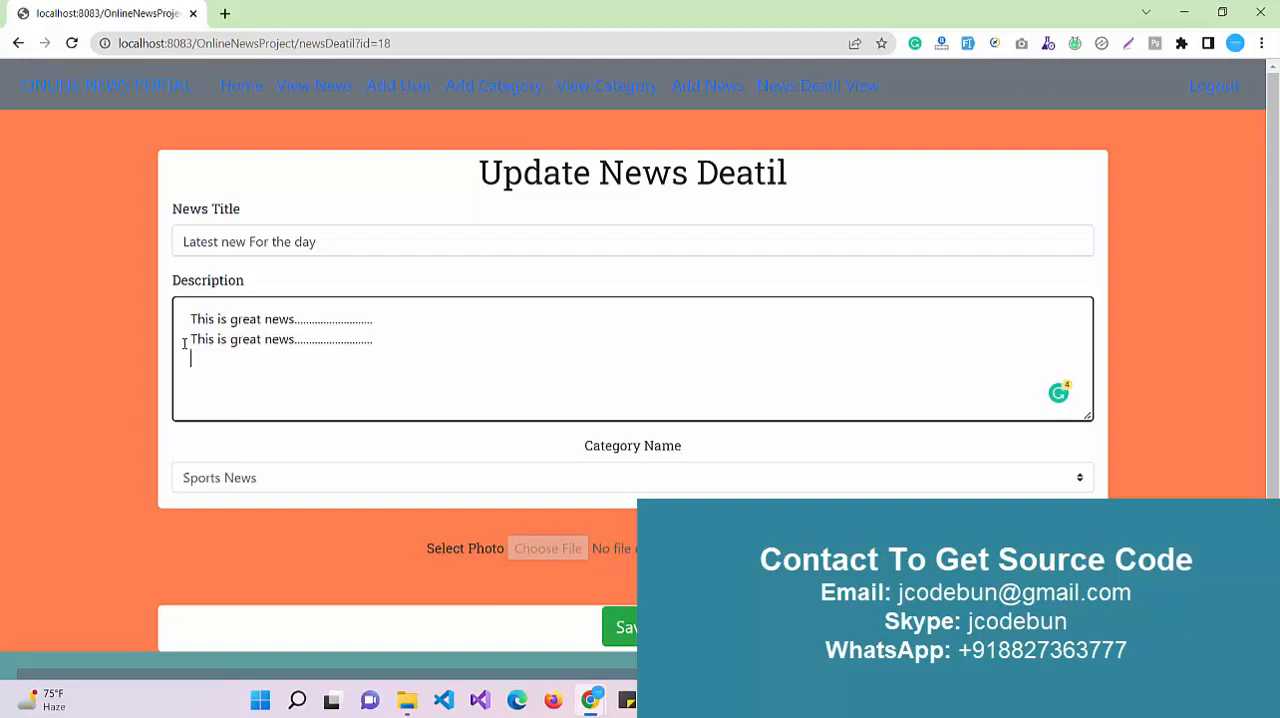
text(Today's news)
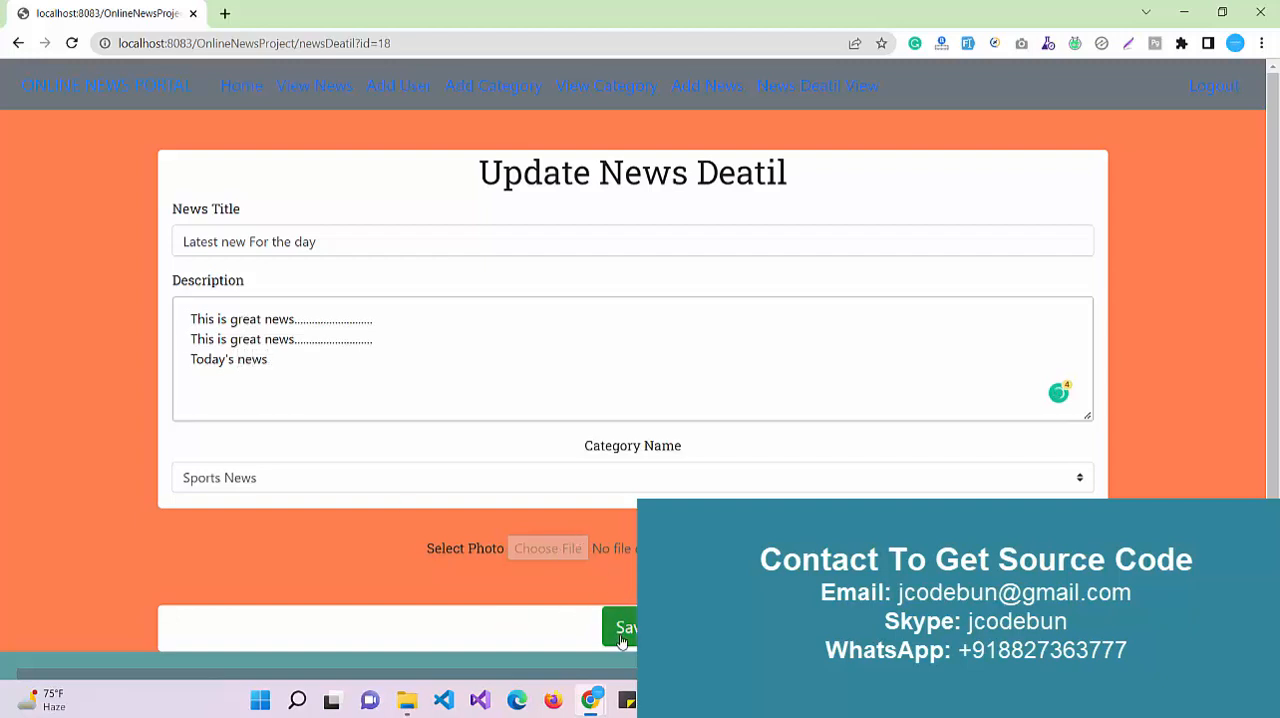
click(623, 627)
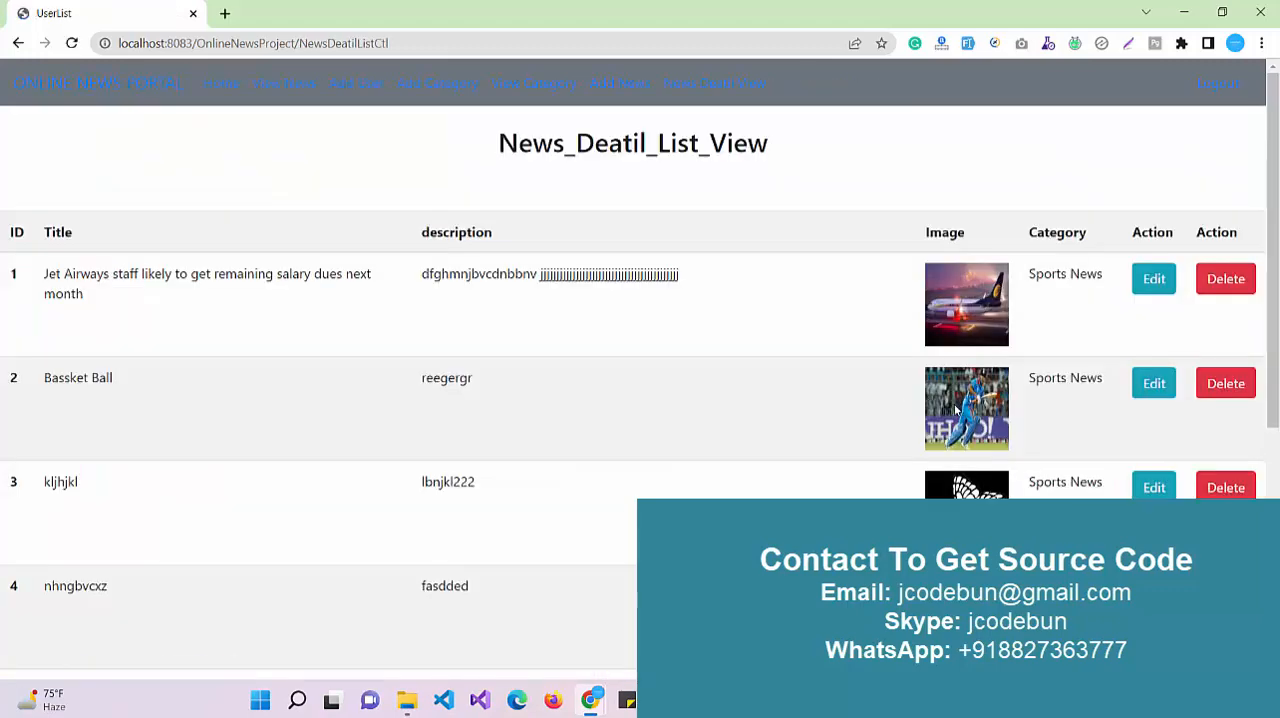
Delete the Jet Airways staff salary story from row 1 of the news list.
scroll(down, 3)
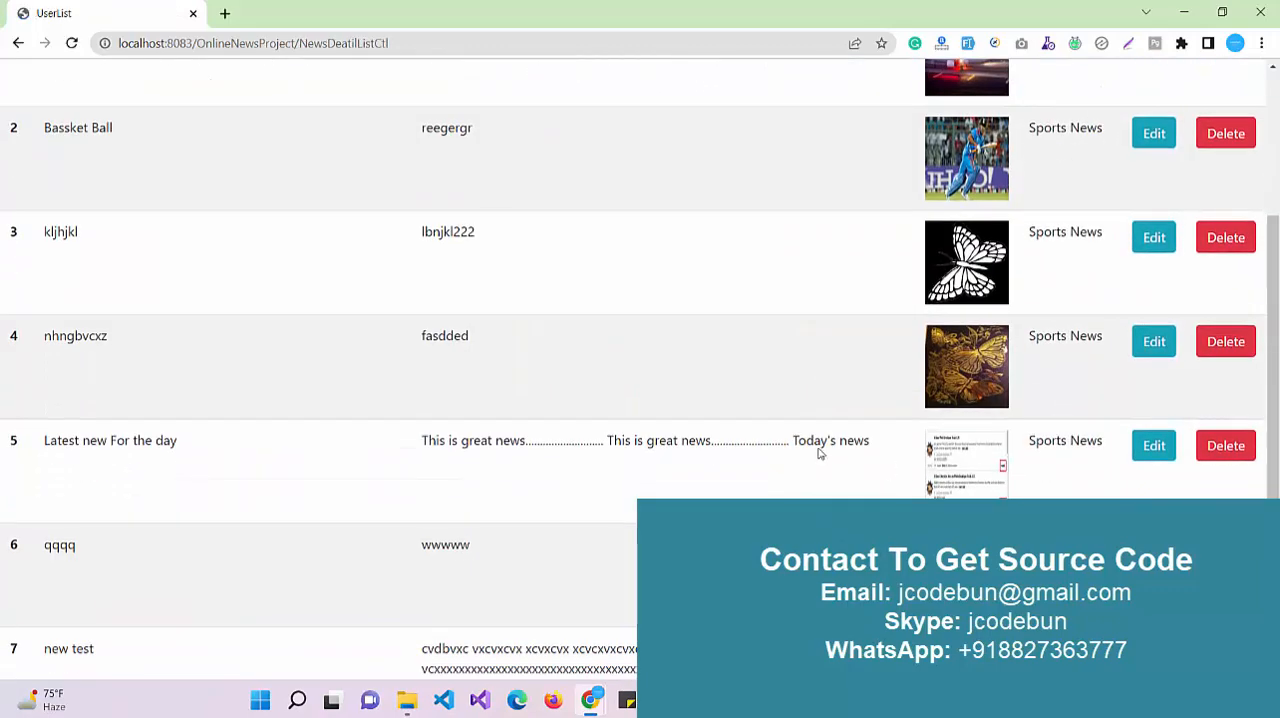
double_click(817, 440)
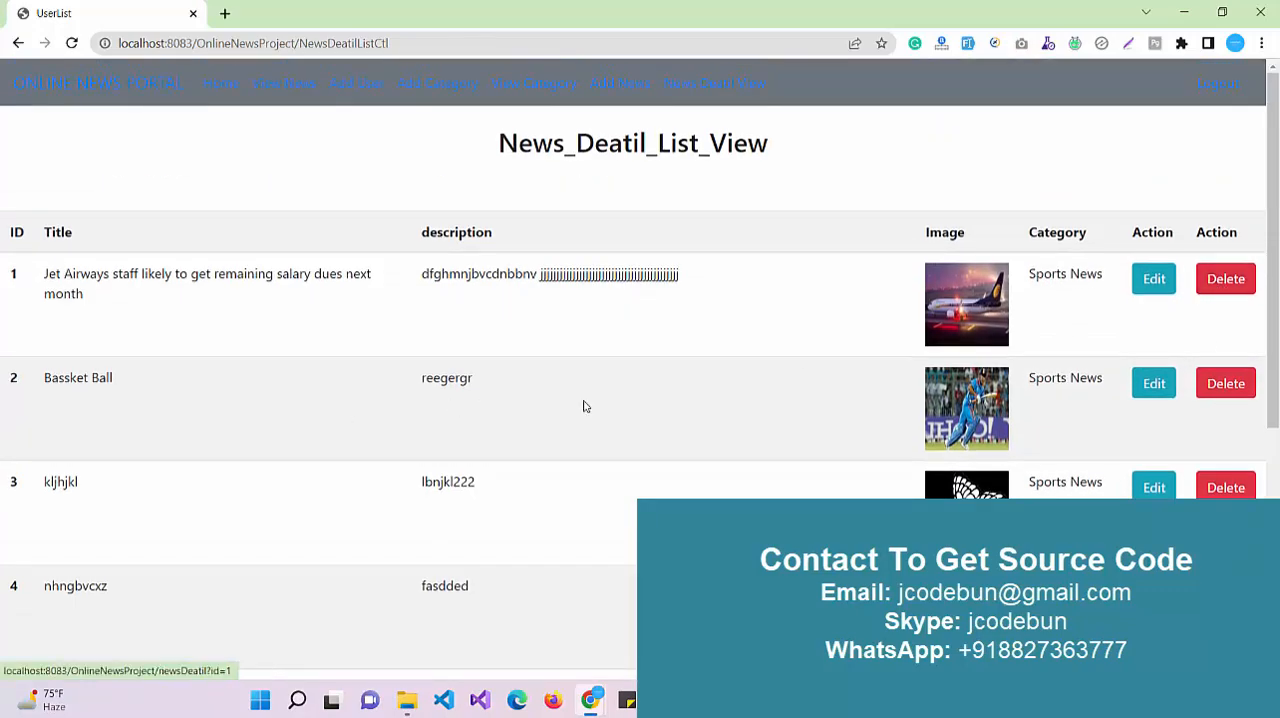
click(1225, 278)
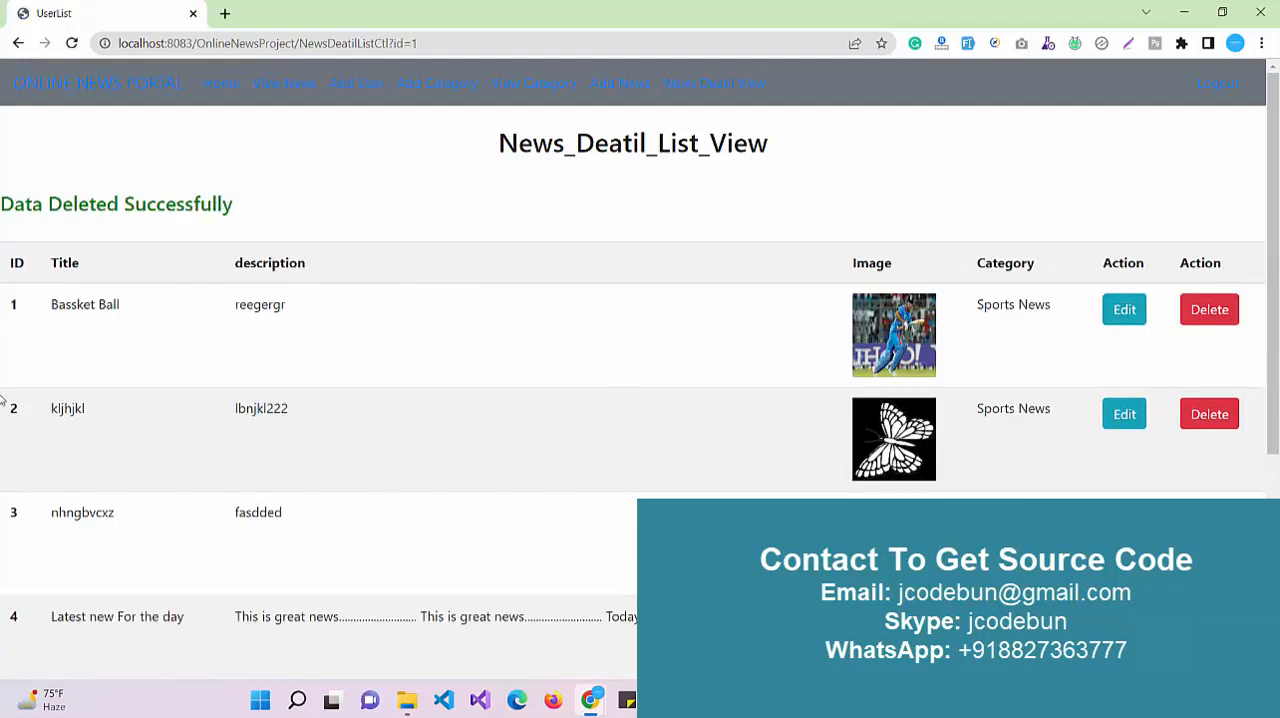
mouse_move(1216, 84)
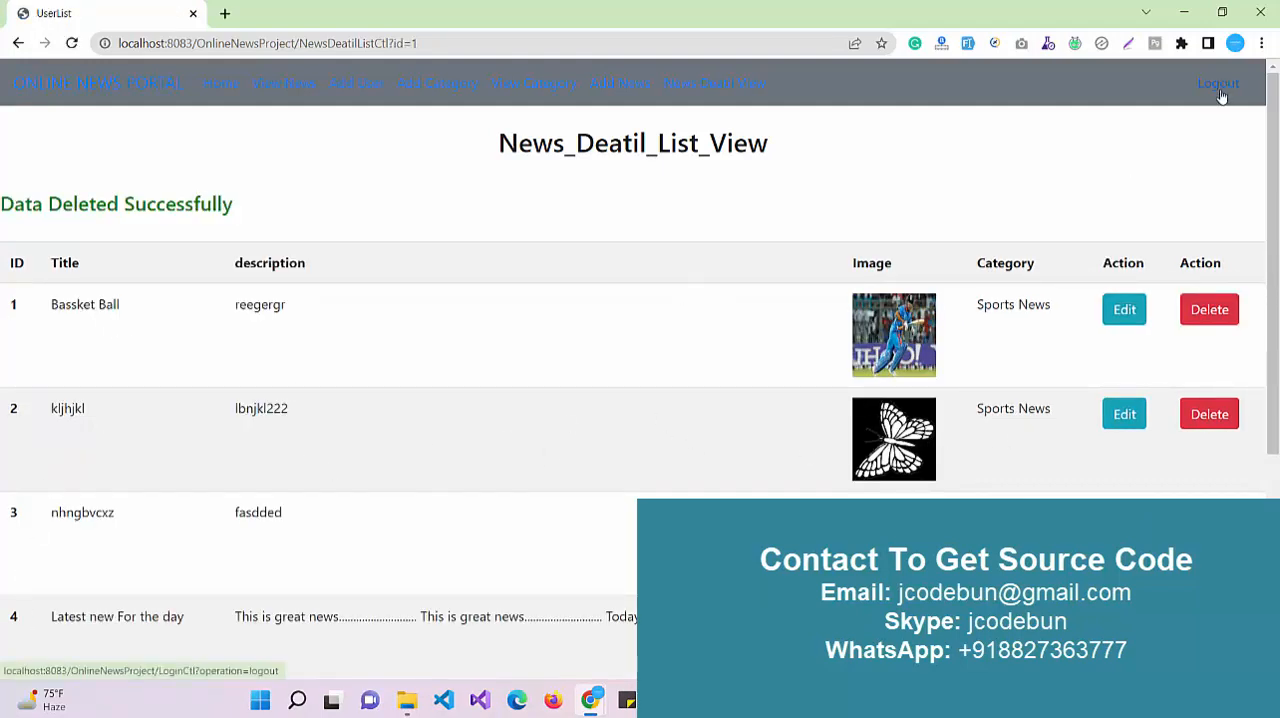
Log out of the admin account and open the User Registration form.
click(1217, 83)
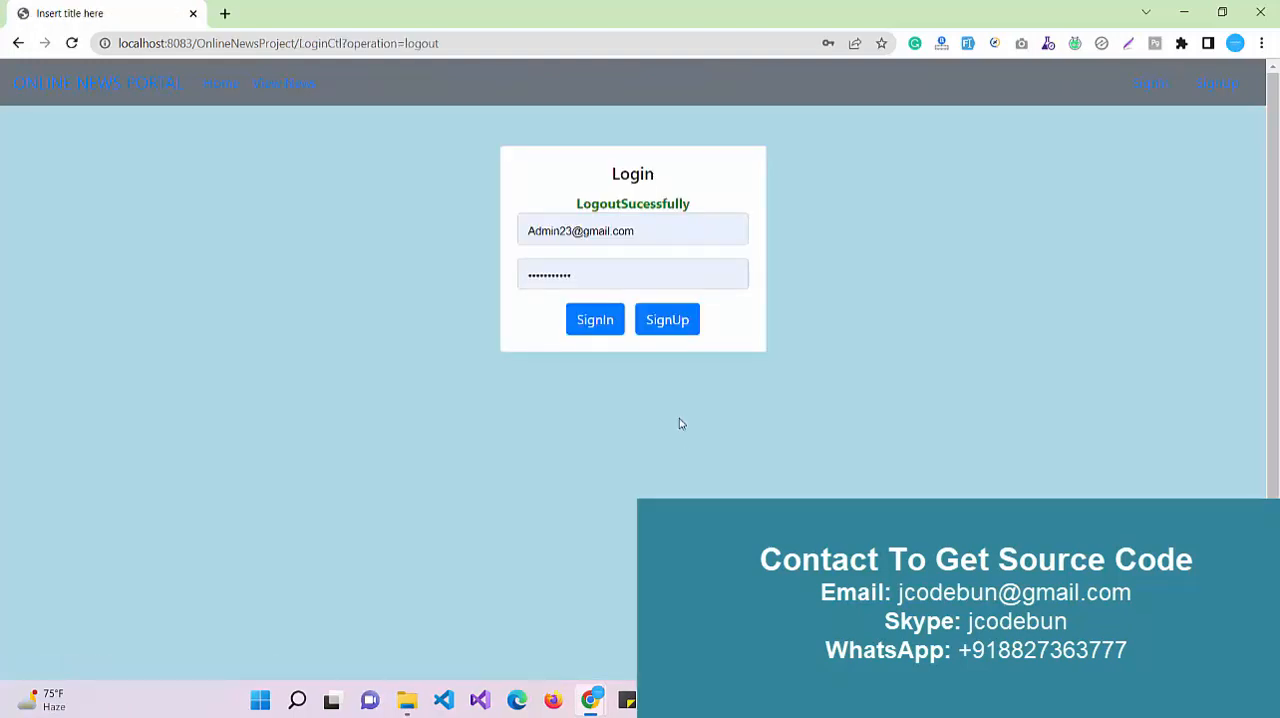
click(667, 319)
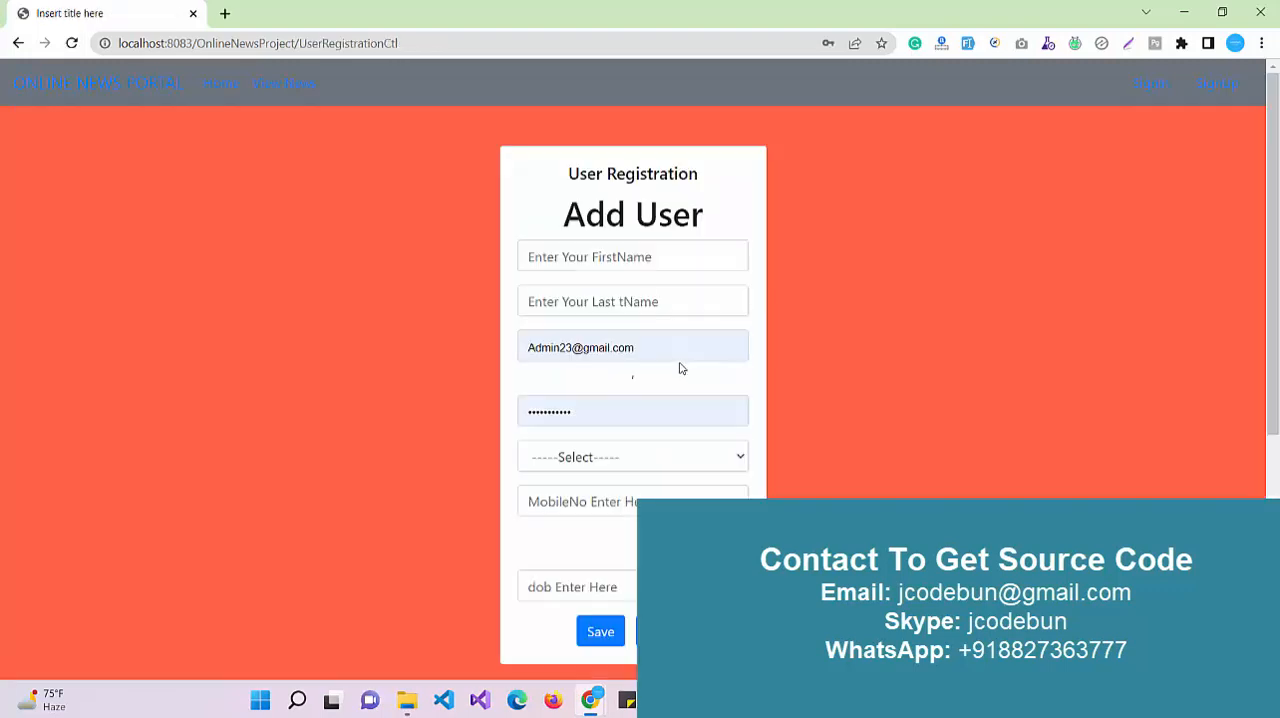
mouse_move(697, 370)
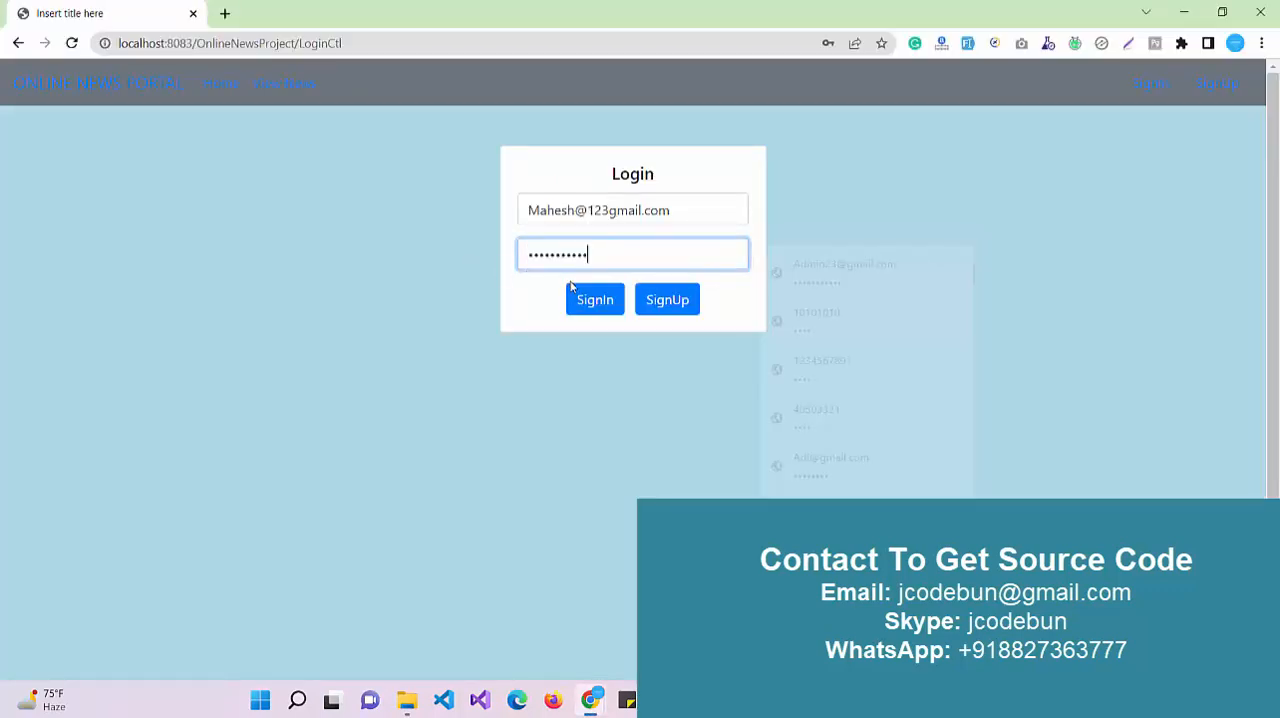
Sign in as the user, view the Bassket Ball news item, return Home and log out.
click(594, 299)
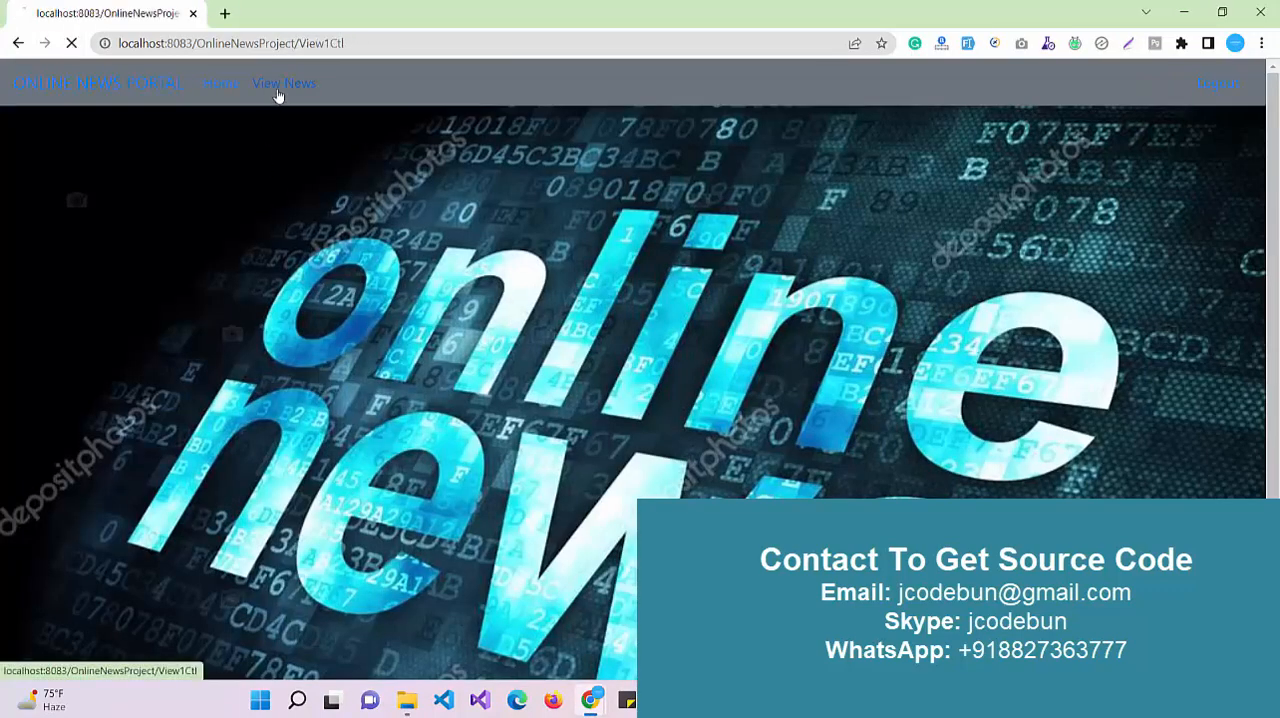
click(284, 83)
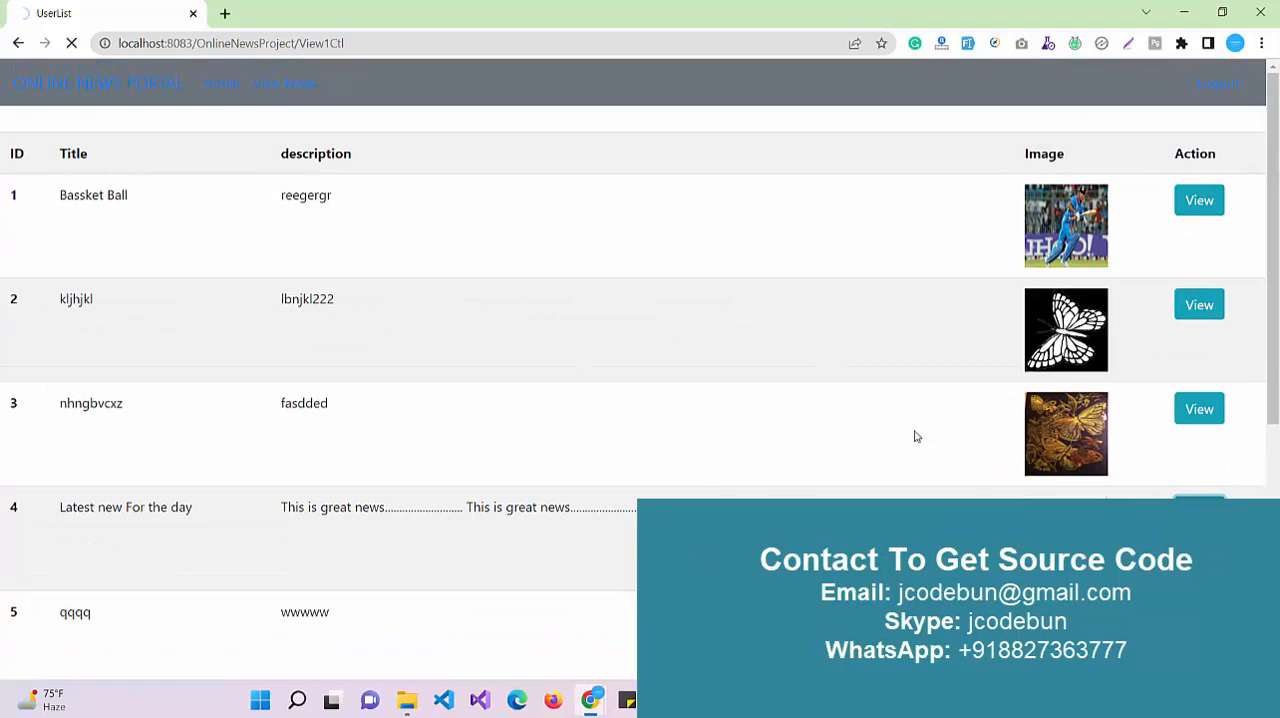
click(1198, 200)
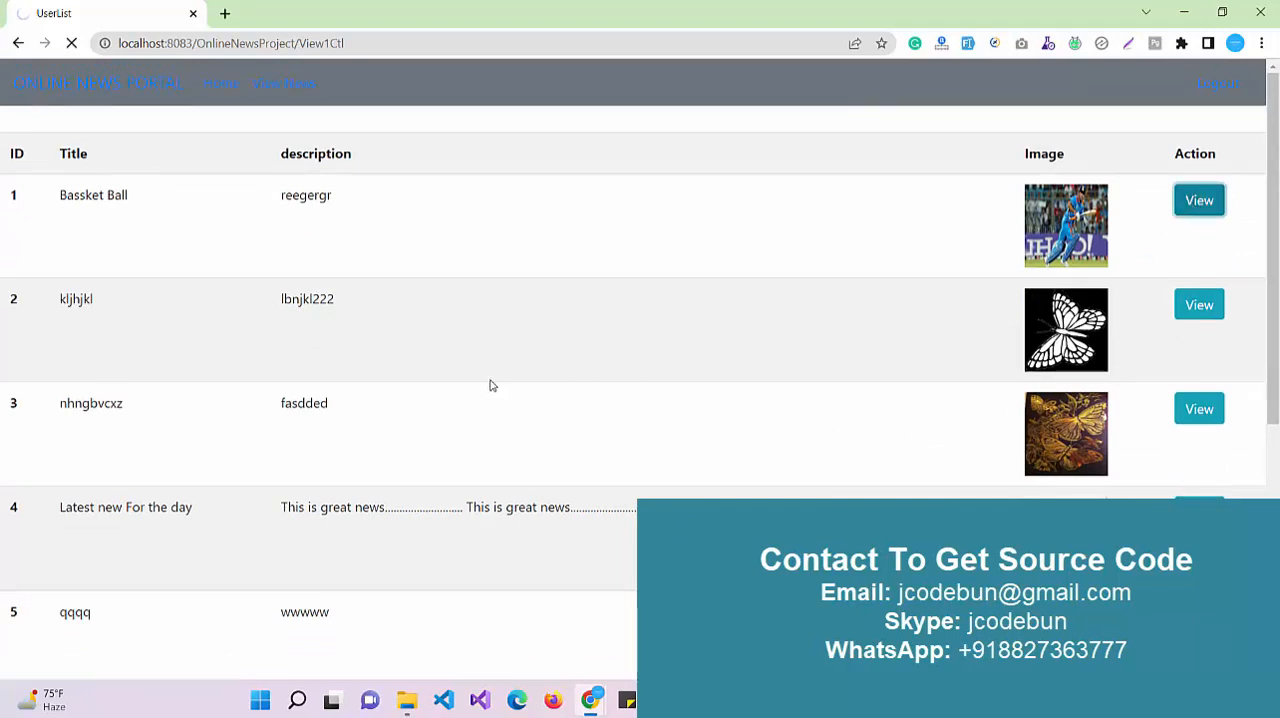
scroll(down, 3)
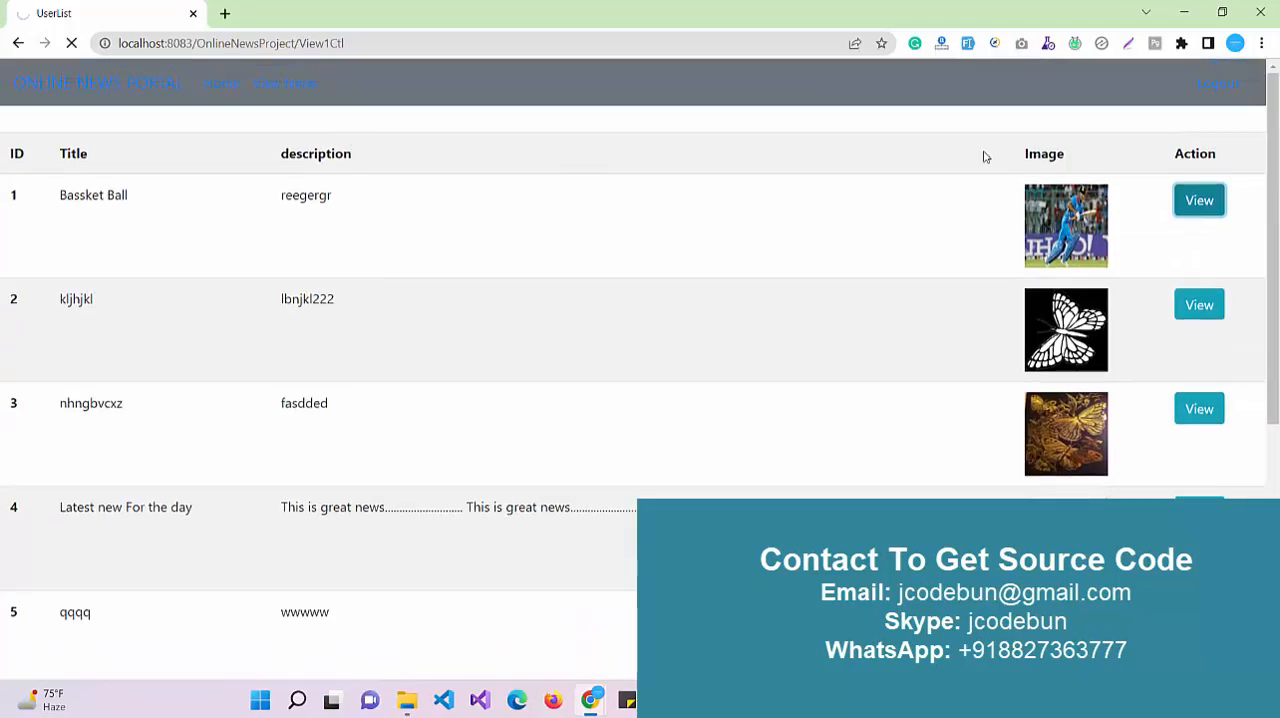
mouse_move(263, 88)
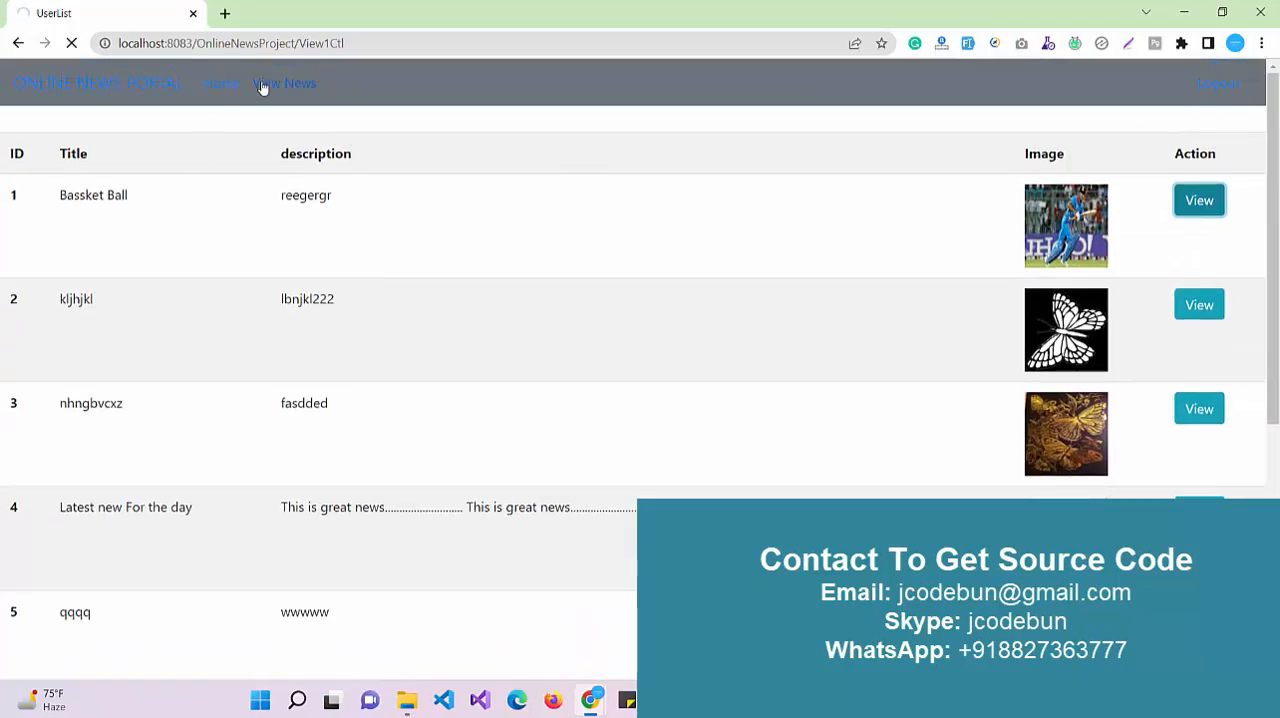
click(222, 83)
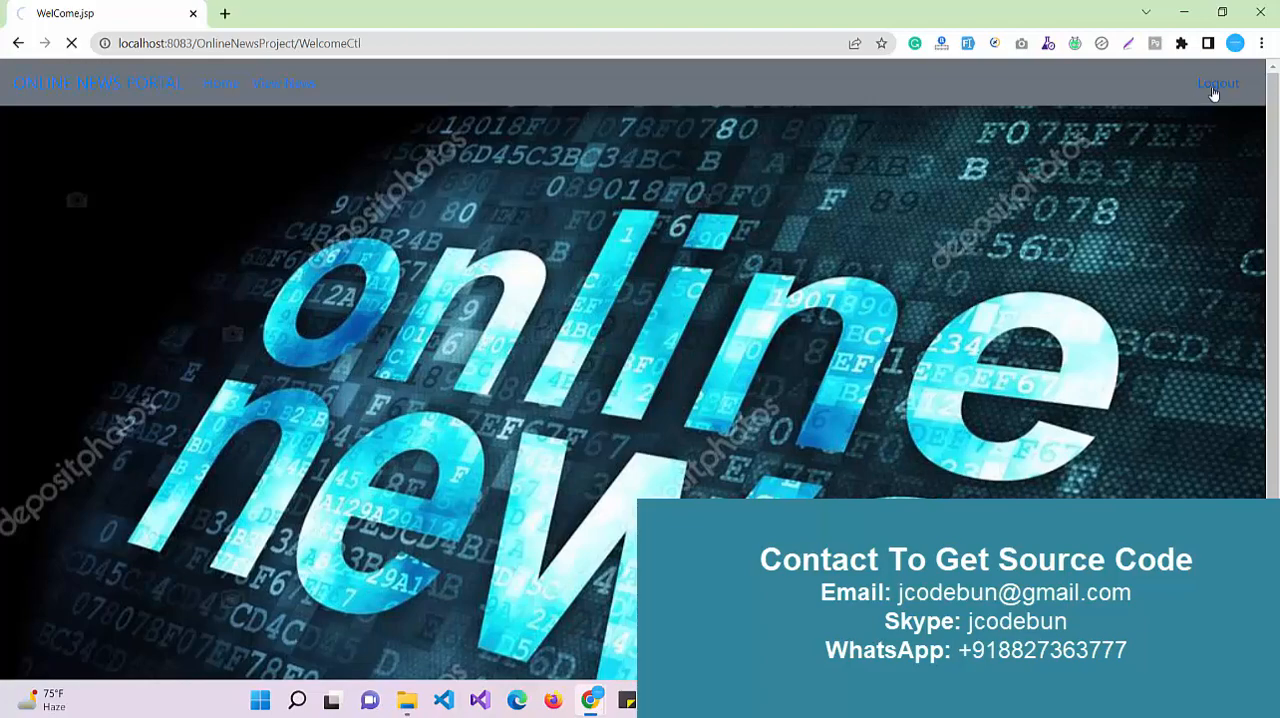
click(1217, 82)
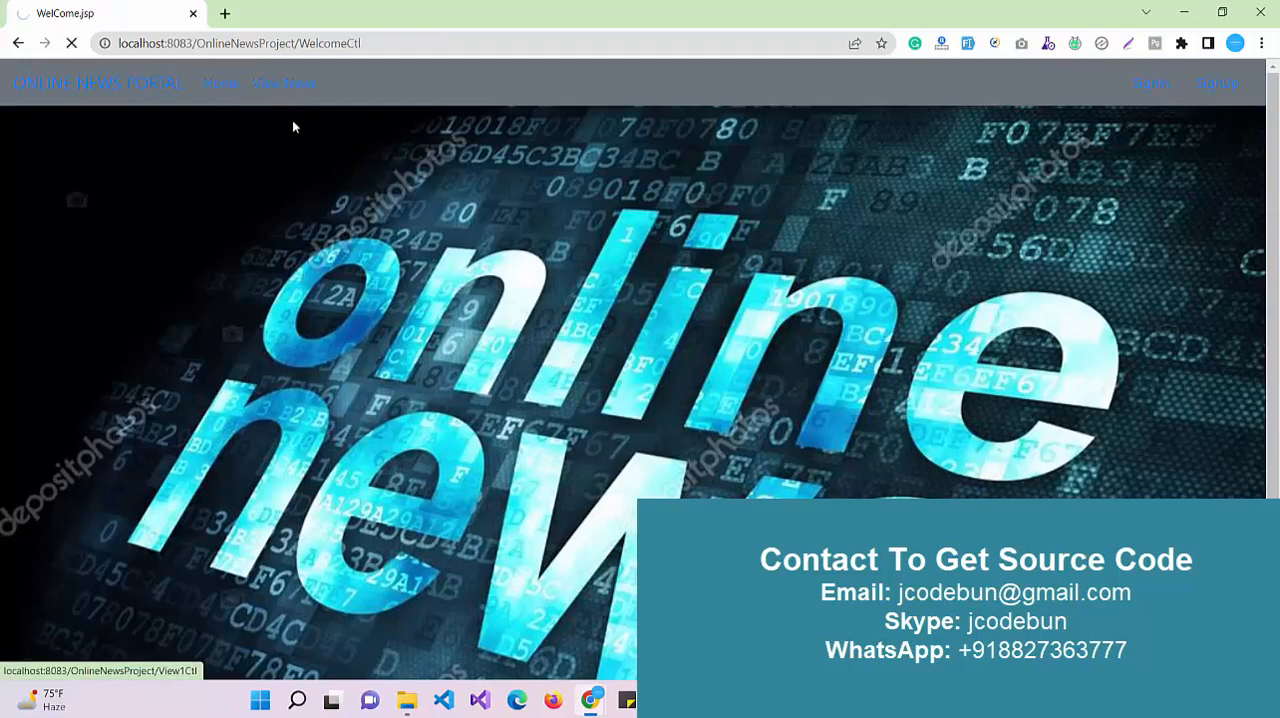
mouse_move(303, 139)
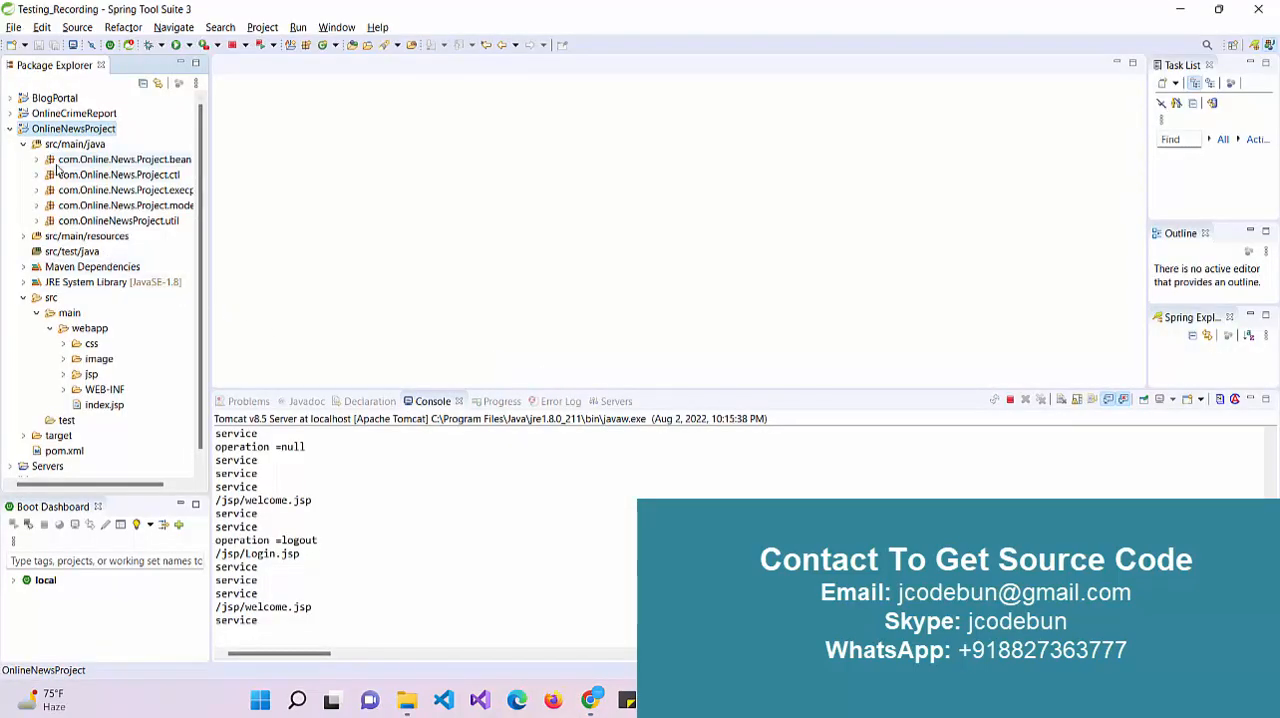
Expand com.Online.News.Project.bean to list AddCategoryBean, BaseBean, UserBean and the other beans.
click(38, 159)
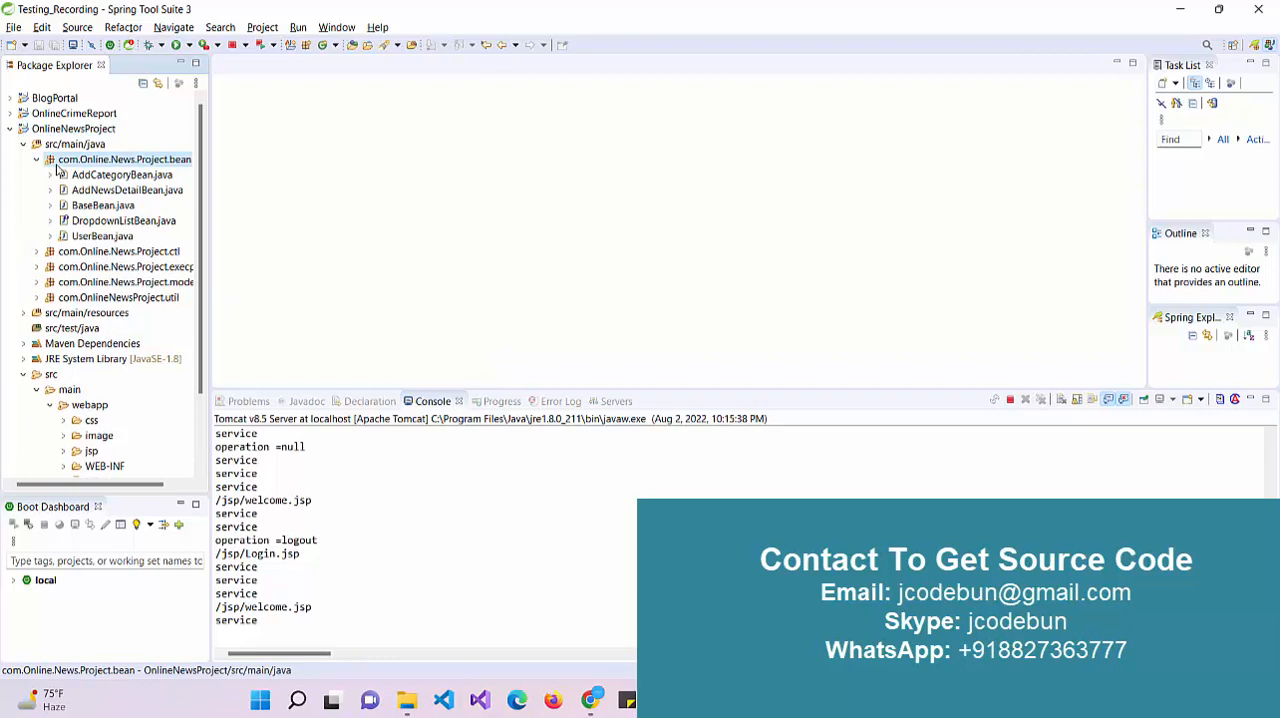